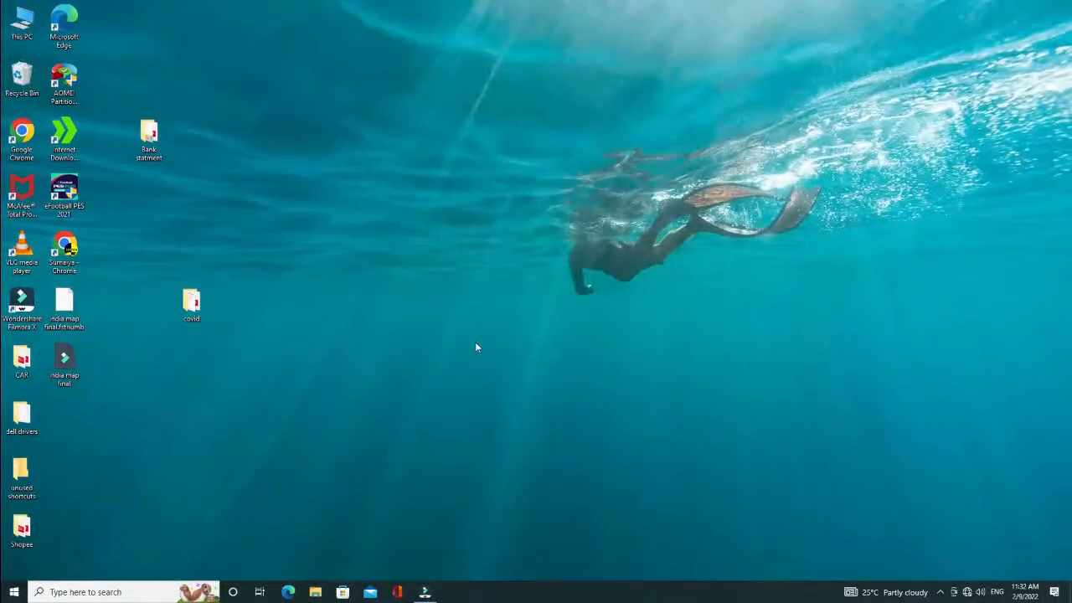
pyautogui.moveTo(448, 357)
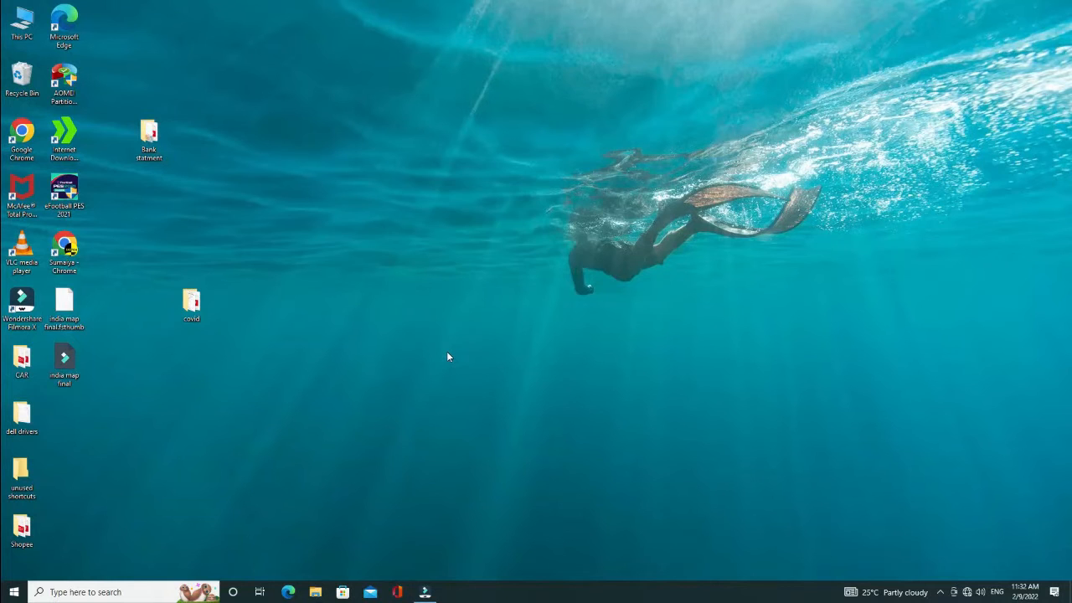
pyautogui.moveTo(333, 351)
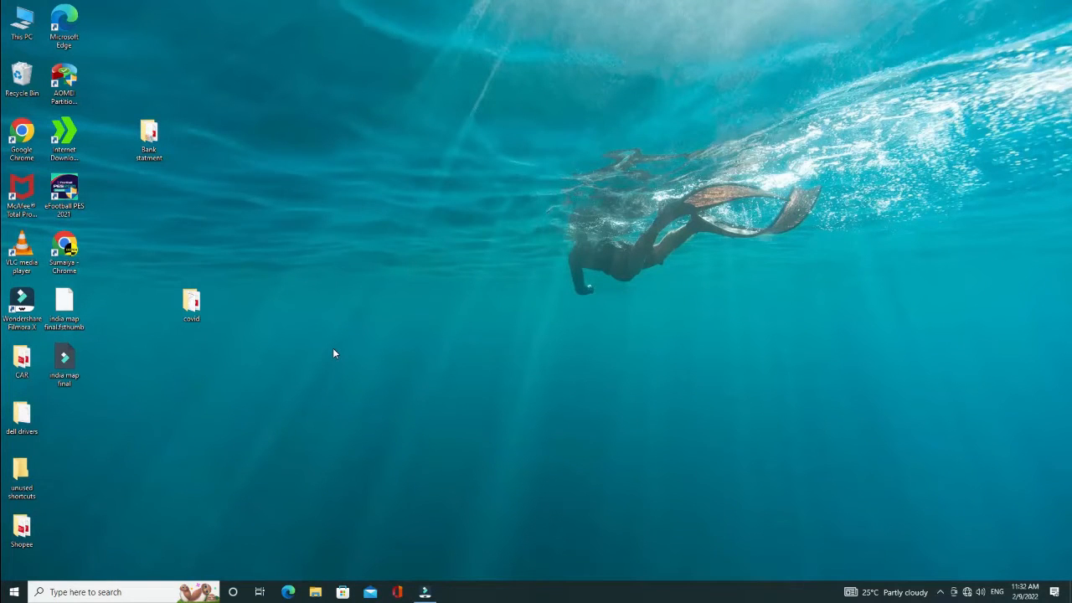
pyautogui.moveTo(138, 337)
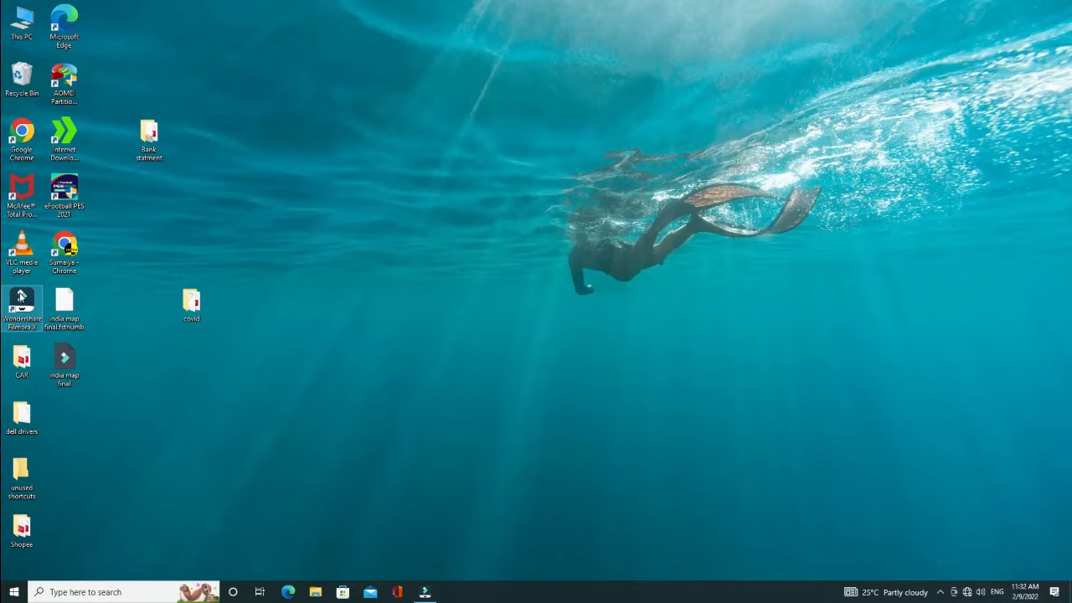
# Launch Filmora and import the solar-system photo 20220819_200042 into the media library
pyautogui.doubleClick(20, 304)
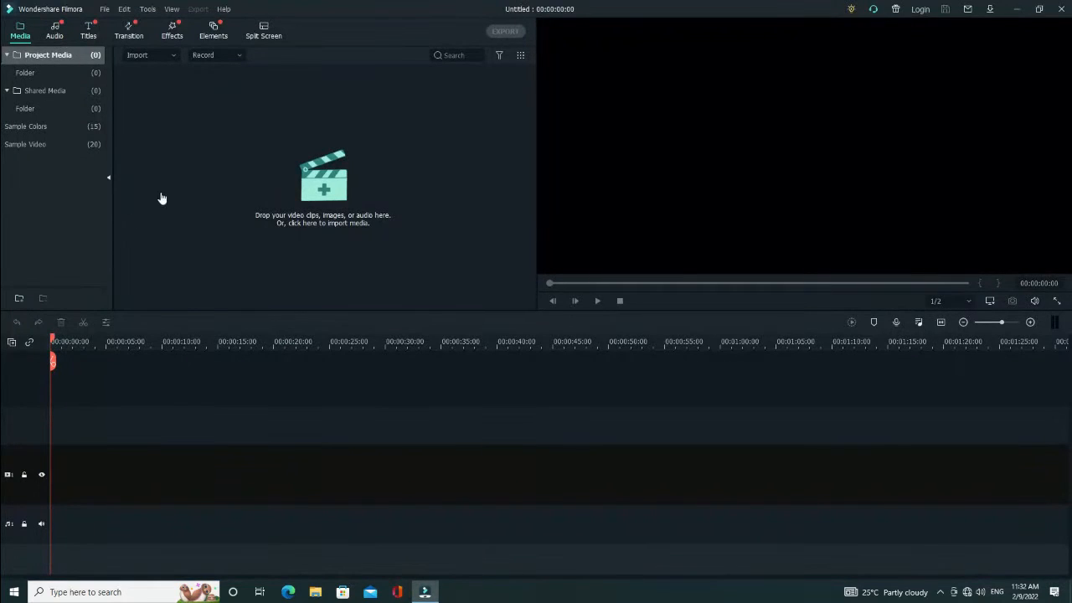
pyautogui.moveTo(208, 181)
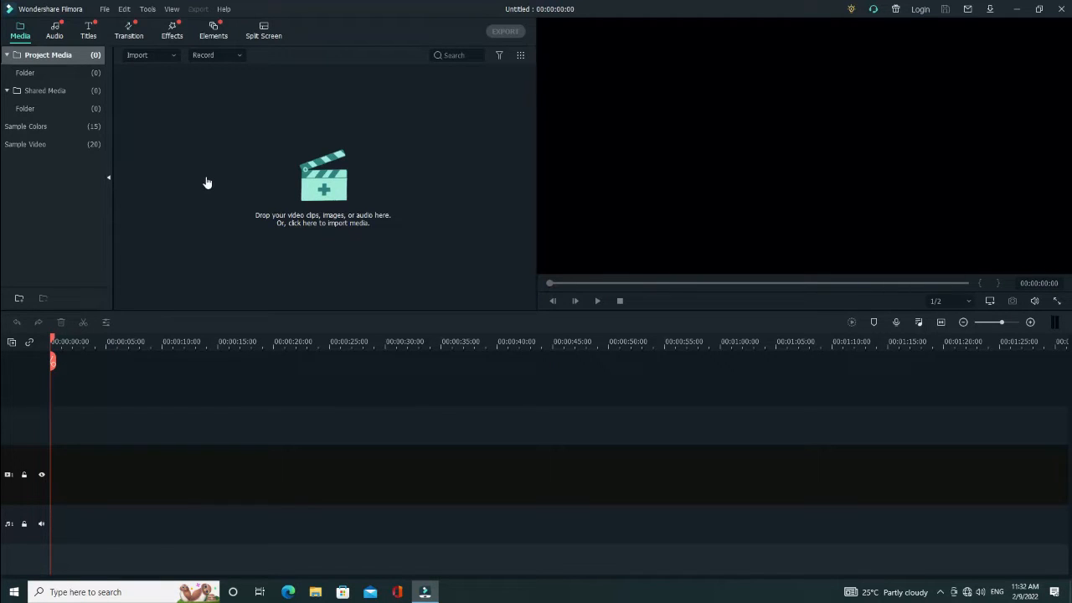
pyautogui.moveTo(161, 100)
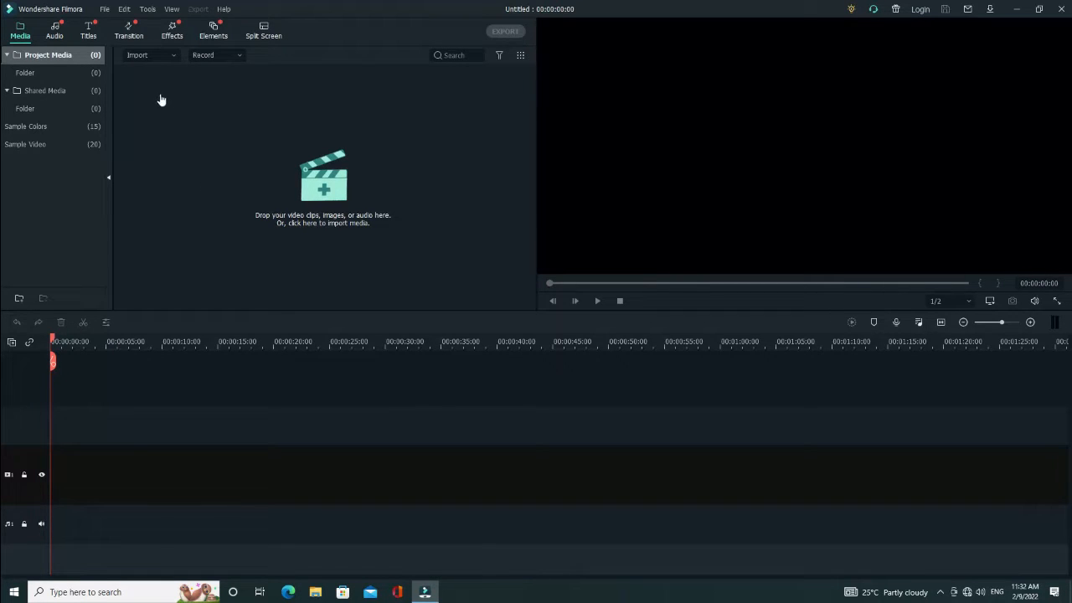
pyautogui.moveTo(151, 54)
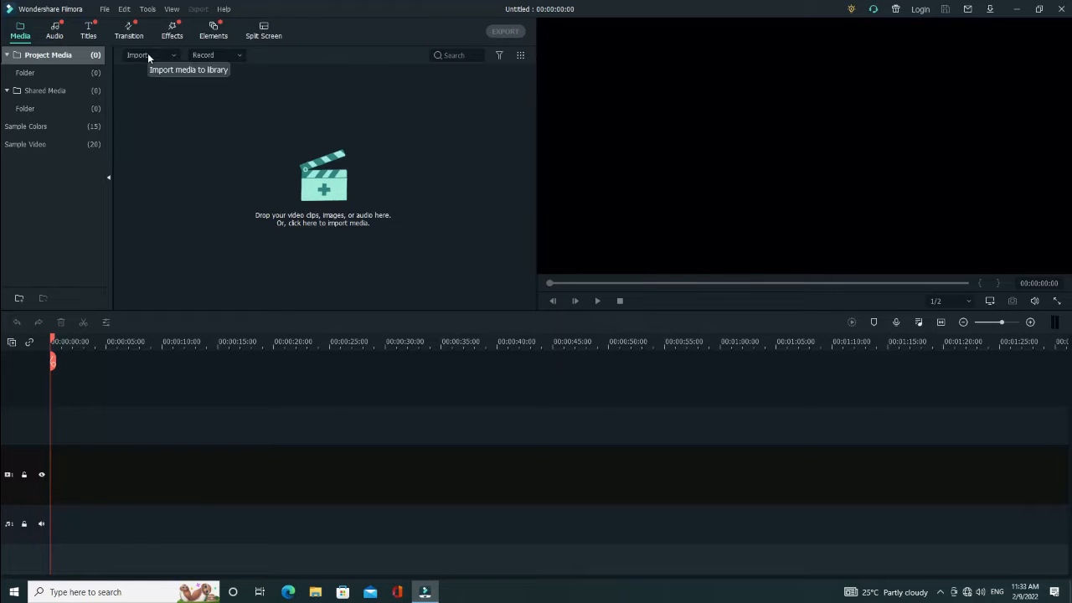
pyautogui.click(147, 56)
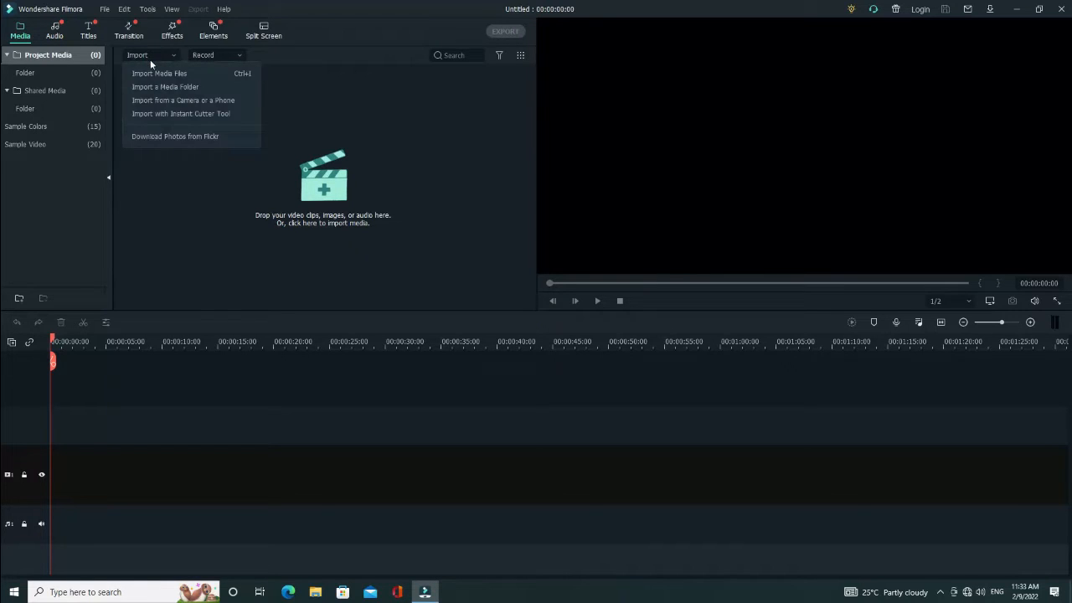
pyautogui.click(159, 74)
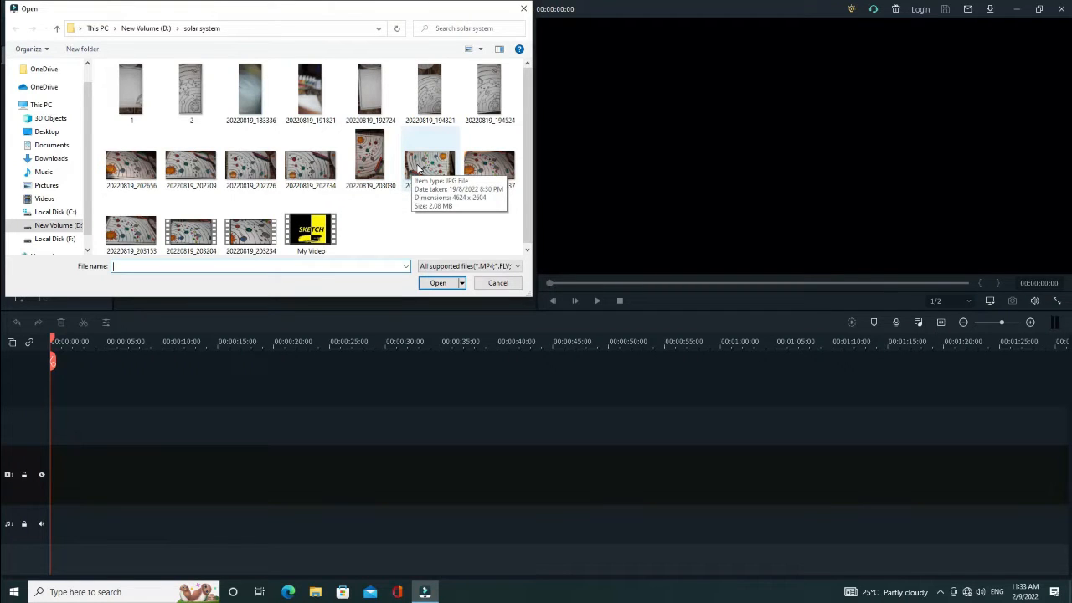
pyautogui.click(429, 159)
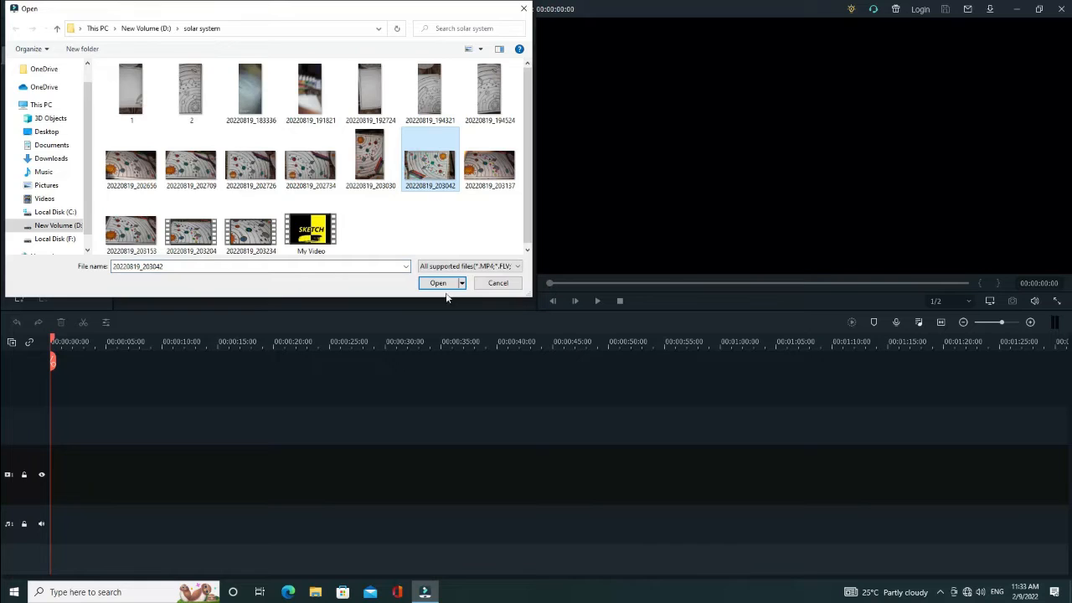
pyautogui.click(437, 281)
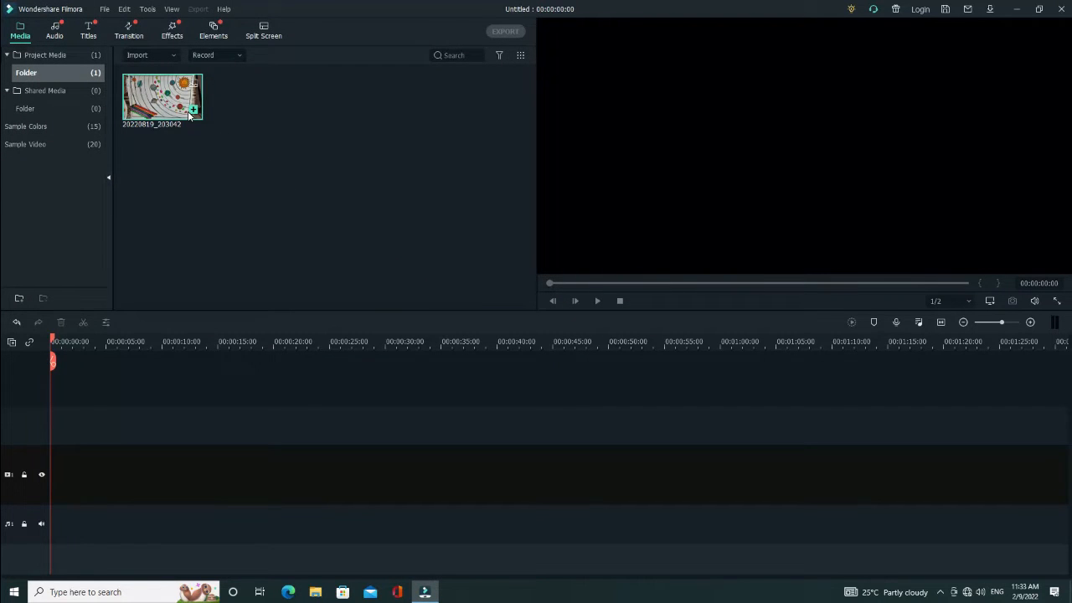
pyautogui.moveTo(188, 116)
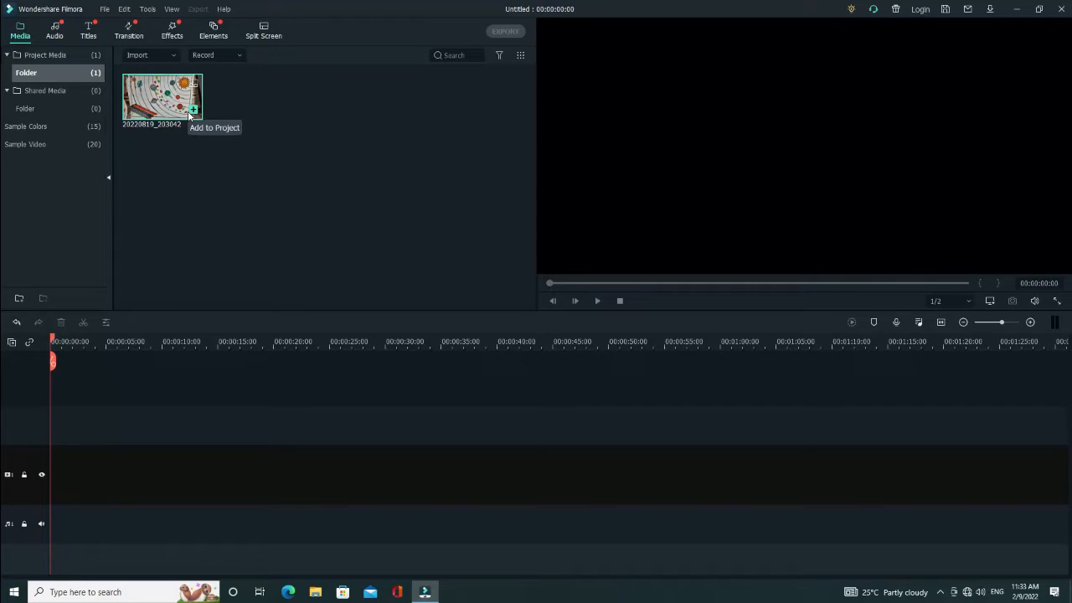
pyautogui.moveTo(48, 471)
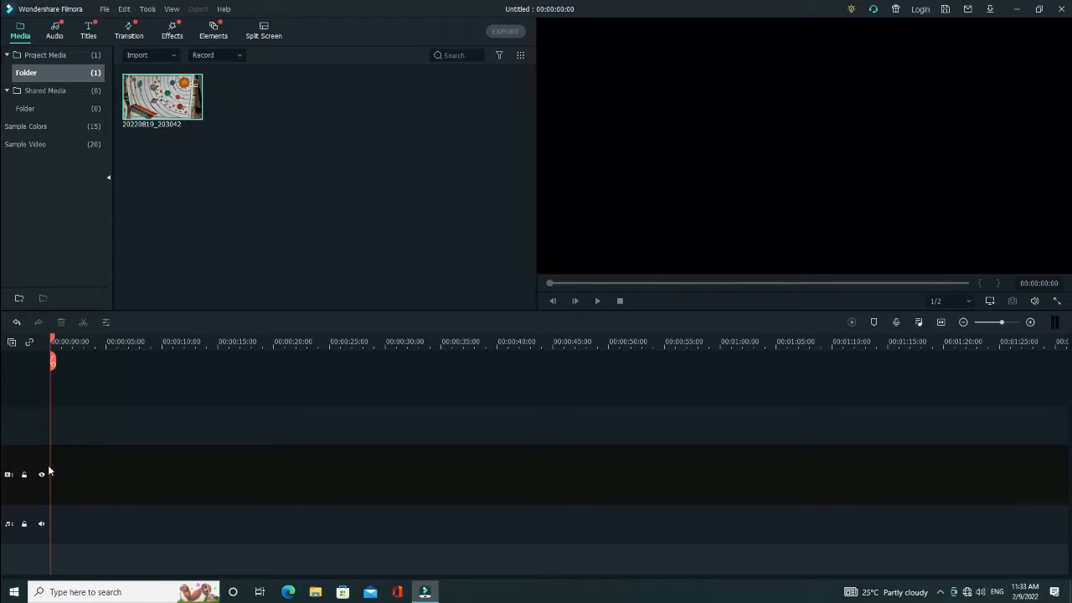
pyautogui.moveTo(3, 479)
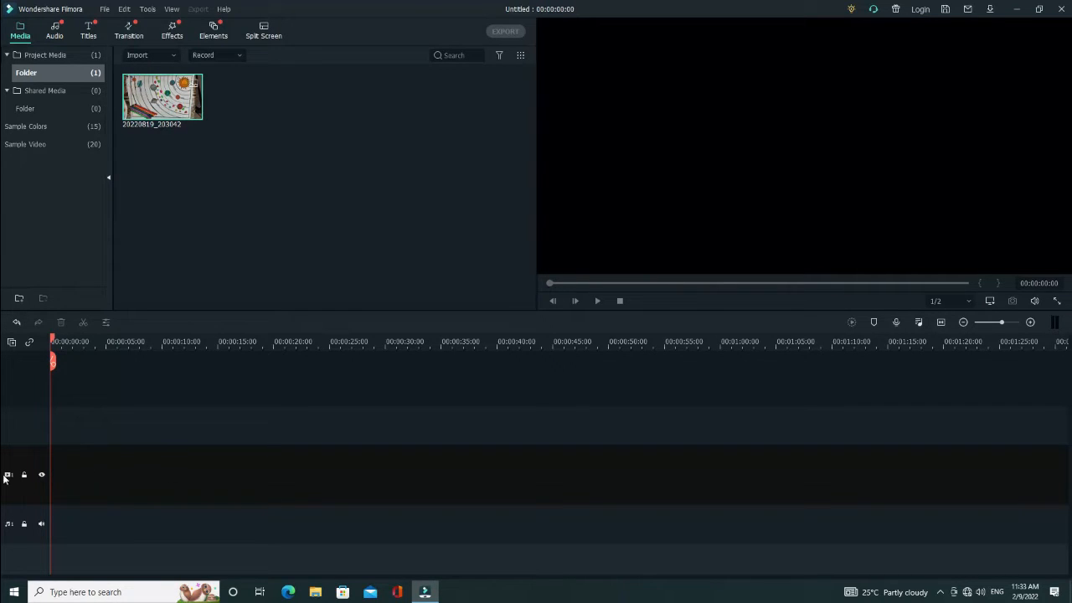
pyautogui.moveTo(74, 455)
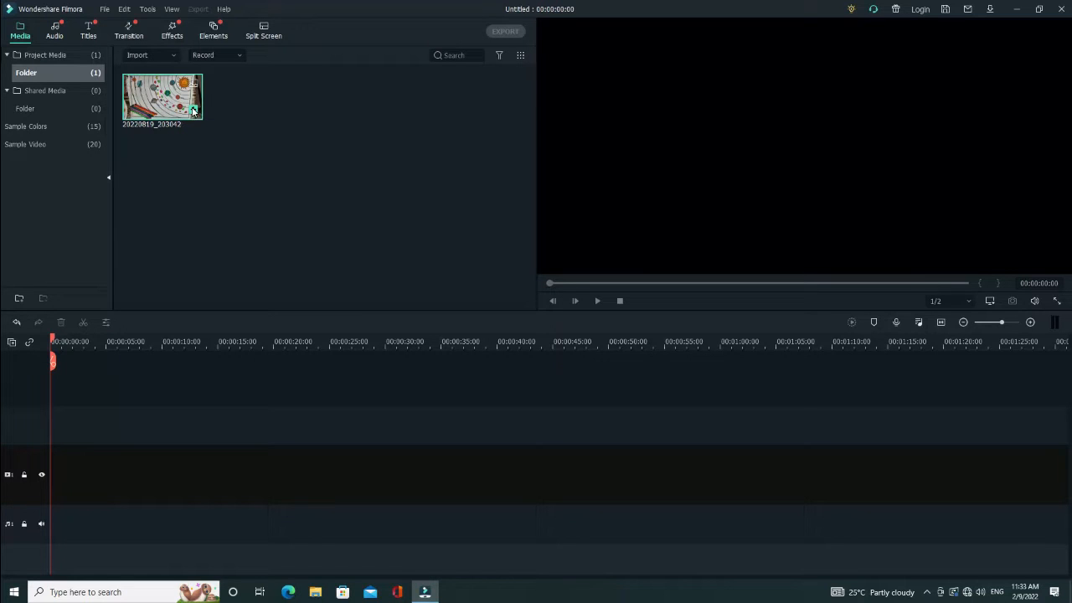
# Drag the imported solar-system photo onto the first video track at the timeline start
pyautogui.moveTo(160, 95); pyautogui.dragTo(77, 475)
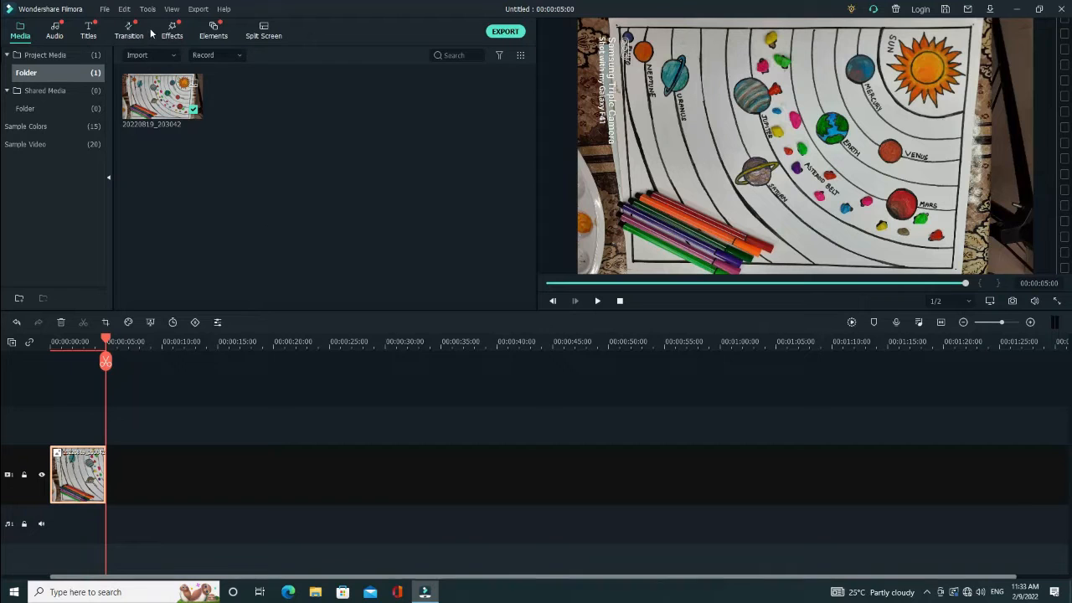
# Import the solar-system video 20220819_203234 into the media library alongside the photo
pyautogui.click(151, 54)
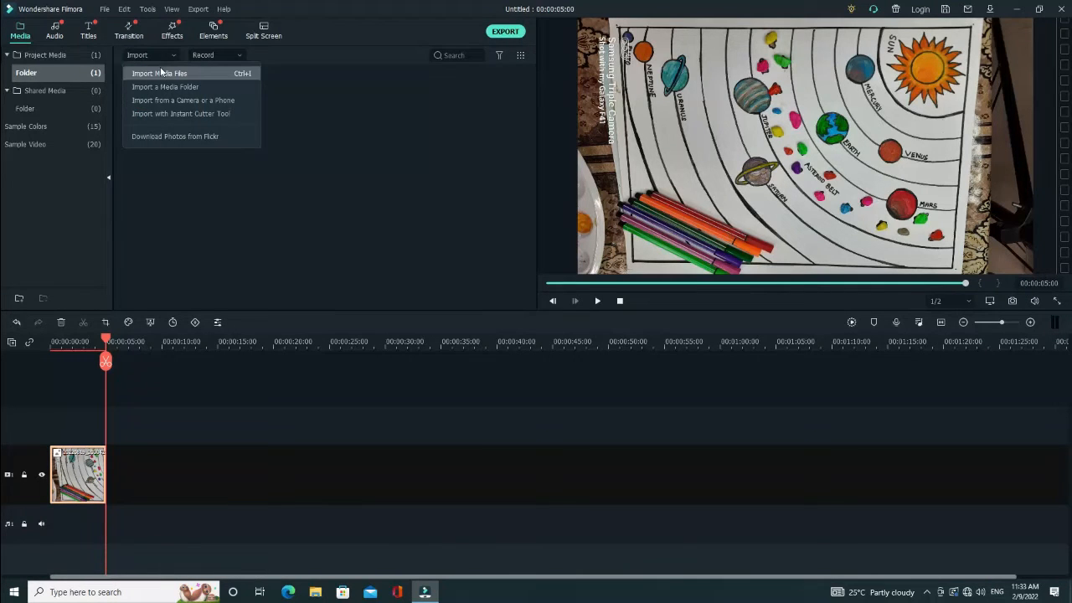
pyautogui.click(159, 73)
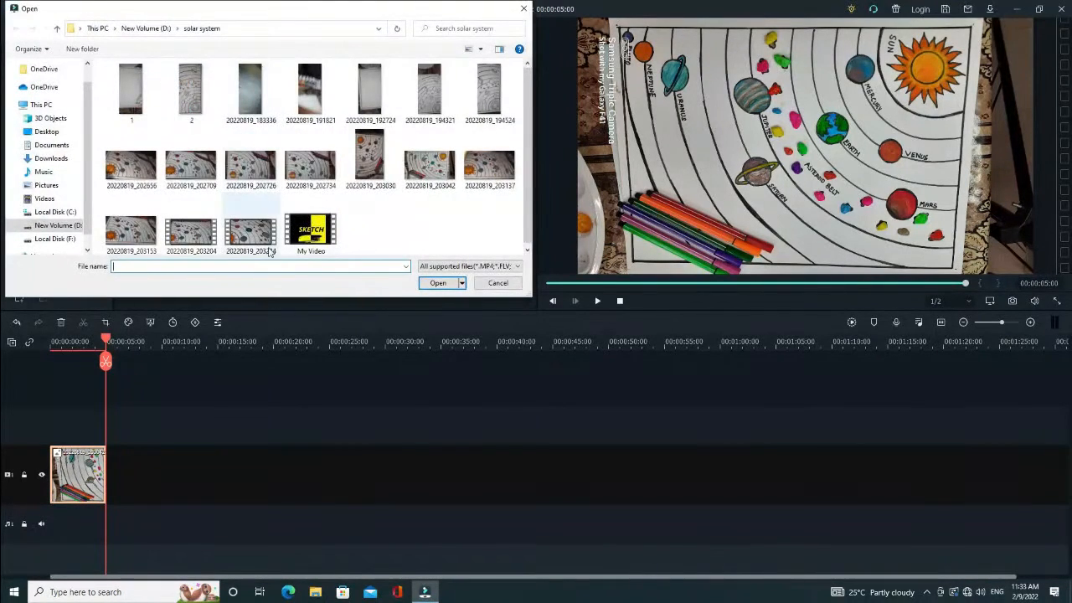
pyautogui.moveTo(251, 231)
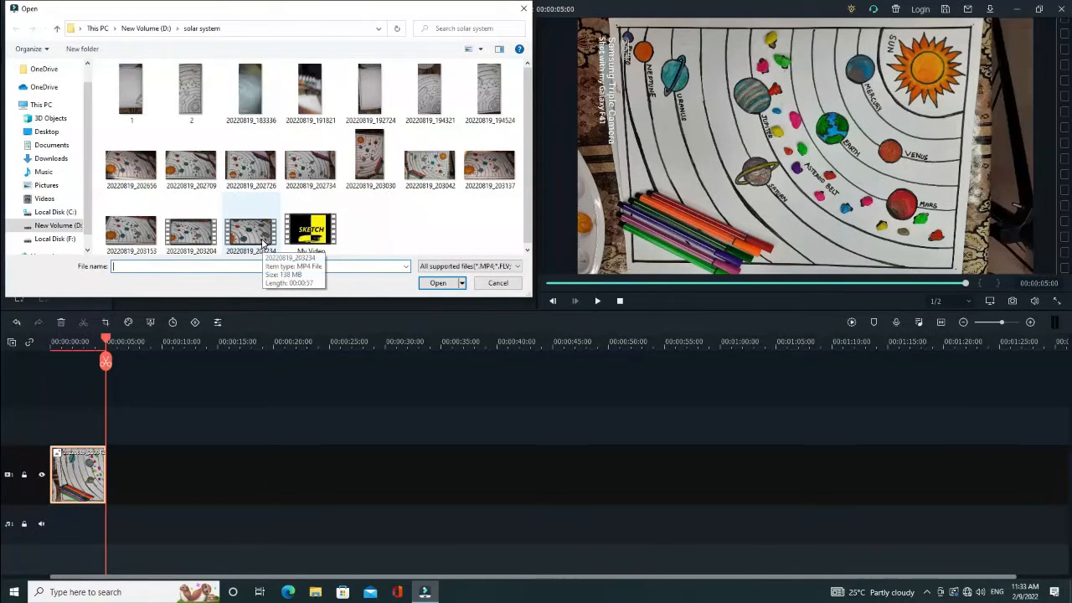
pyautogui.click(250, 232)
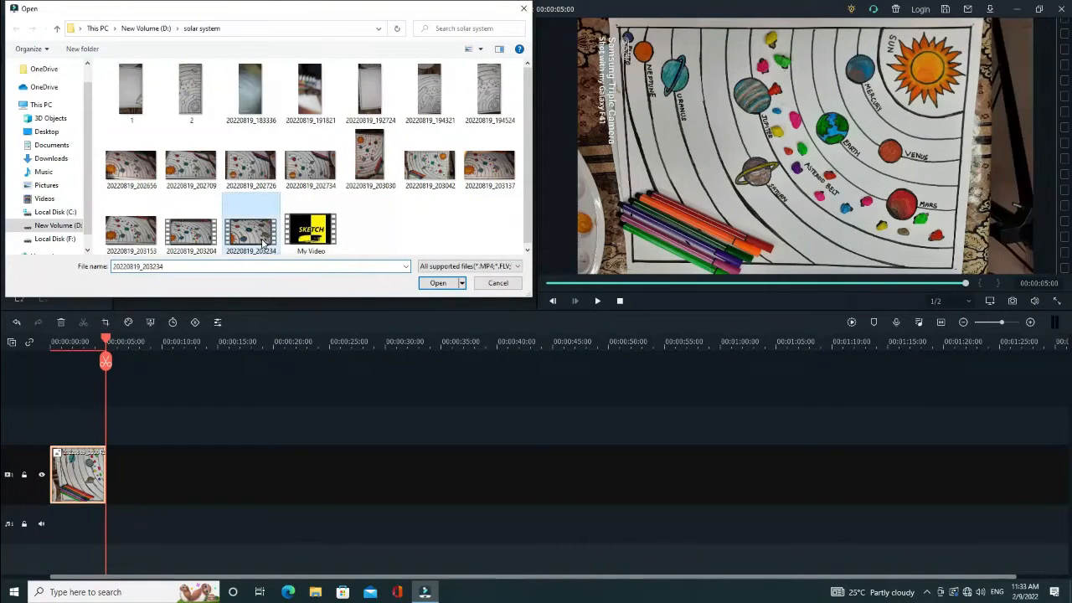
pyautogui.click(437, 282)
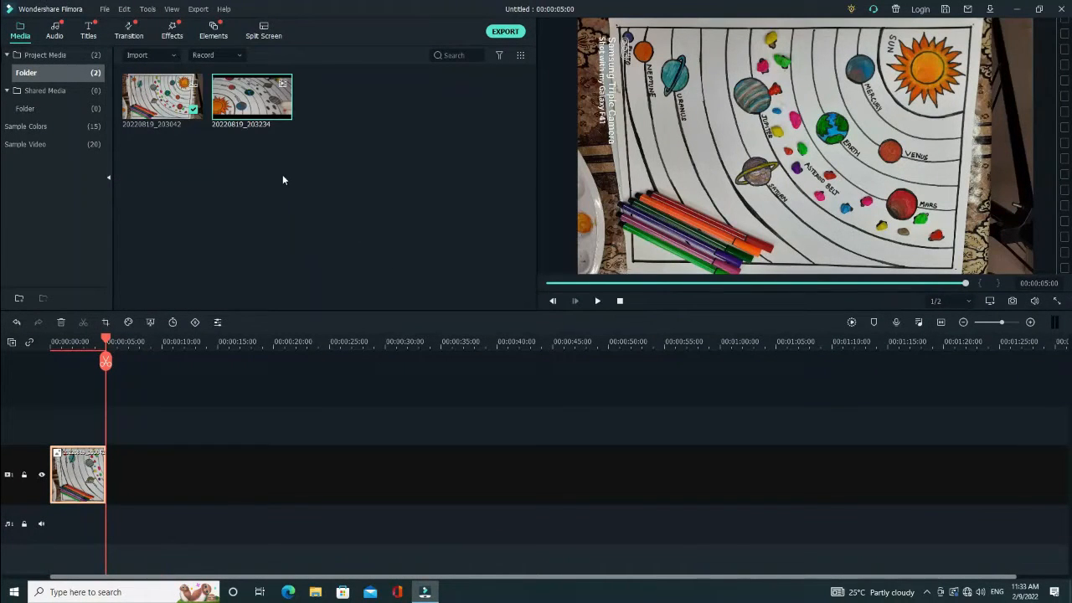
pyautogui.moveTo(288, 144)
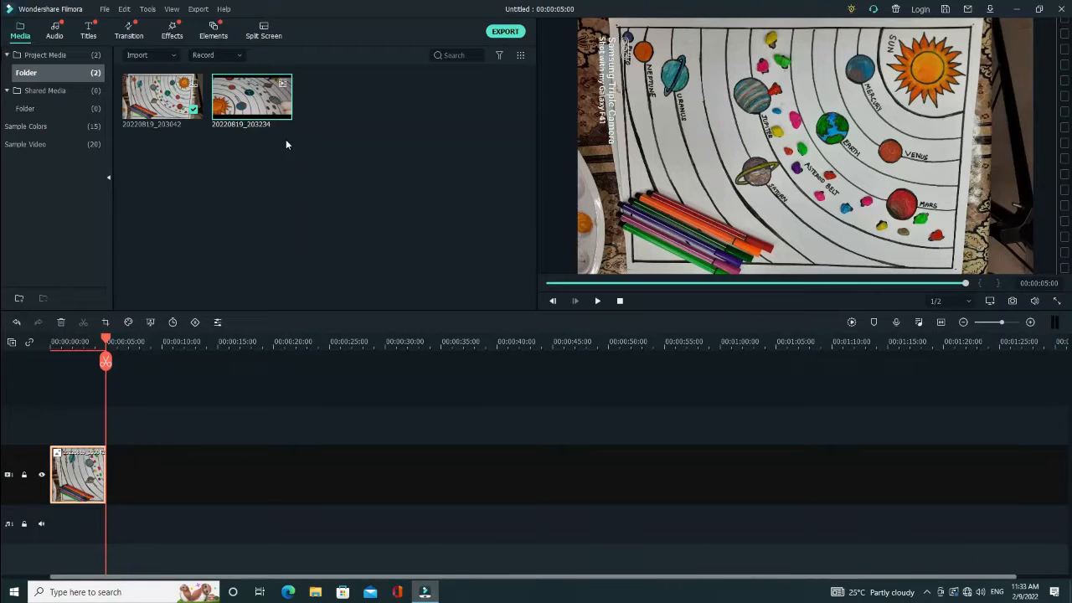
pyautogui.moveTo(282, 109)
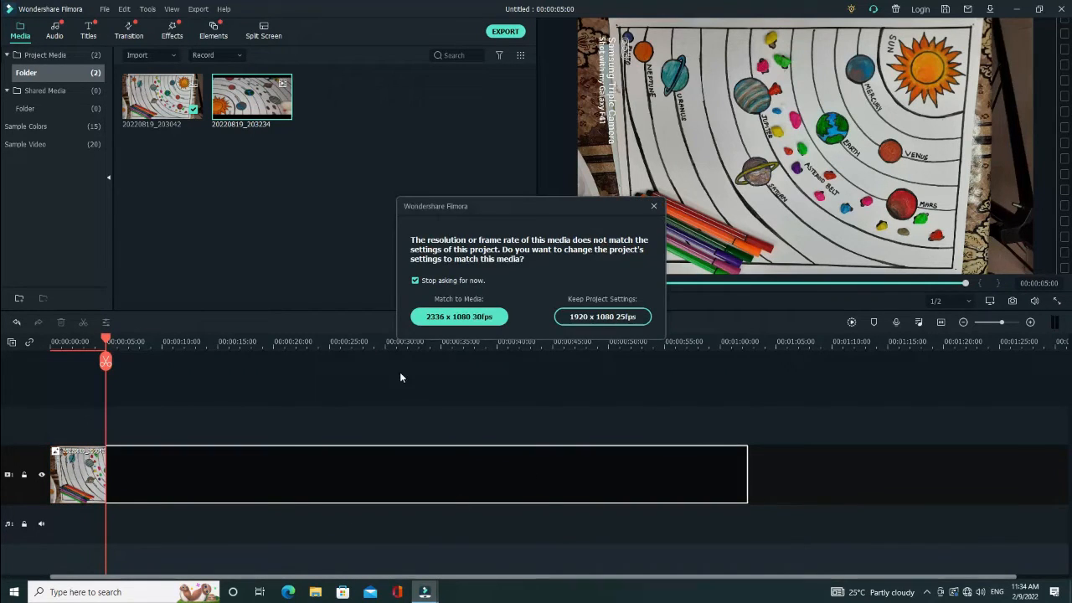
pyautogui.moveTo(459, 315)
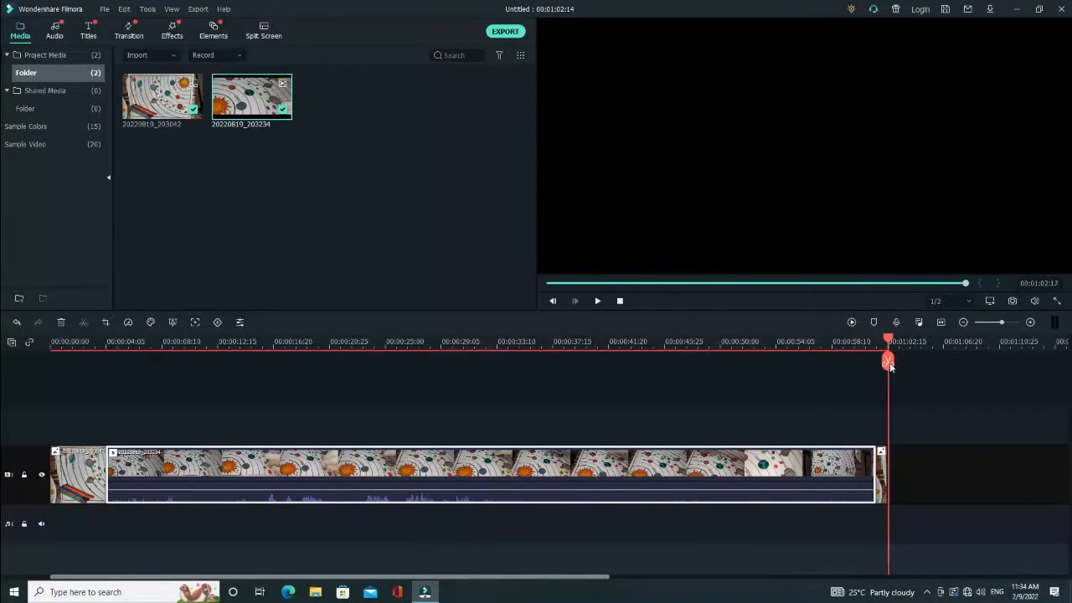
# Play and pause the two-clip sequence in the preview, then bring up the Export window
pyautogui.click(576, 302)
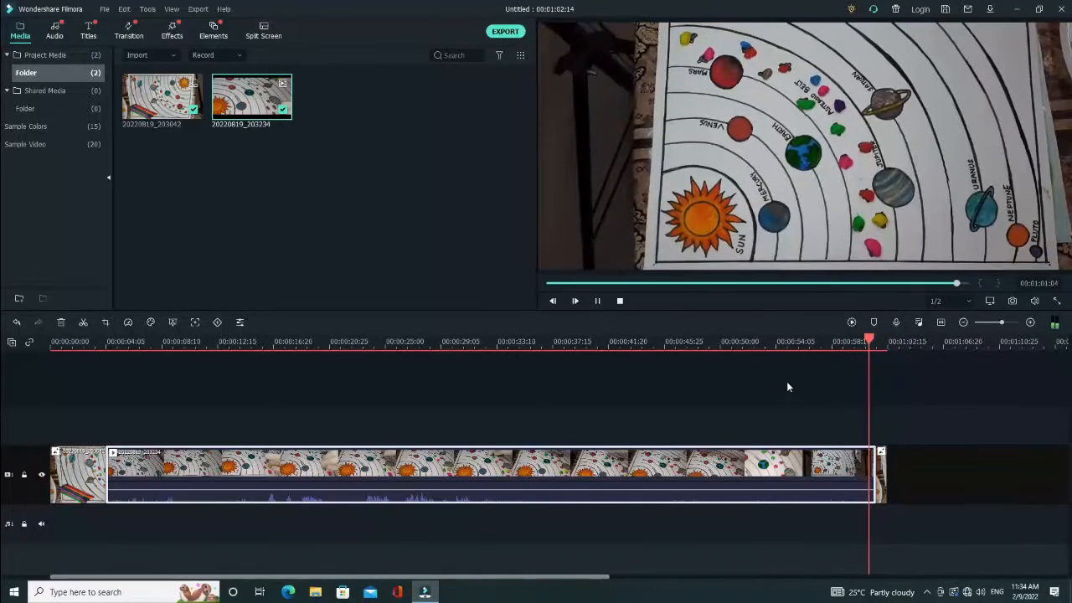
pyautogui.click(576, 301)
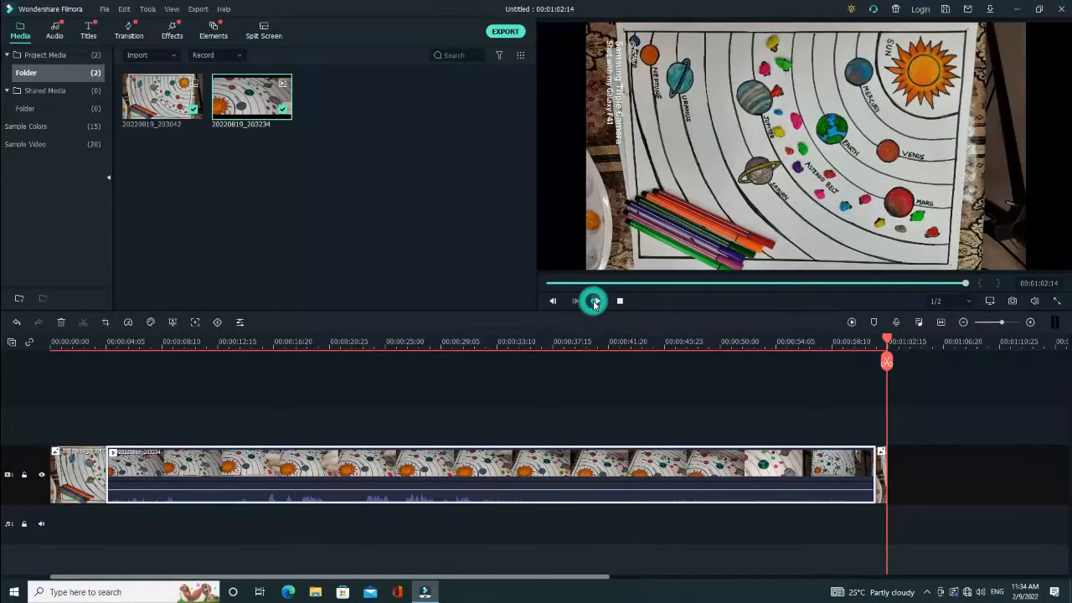
pyautogui.click(595, 301)
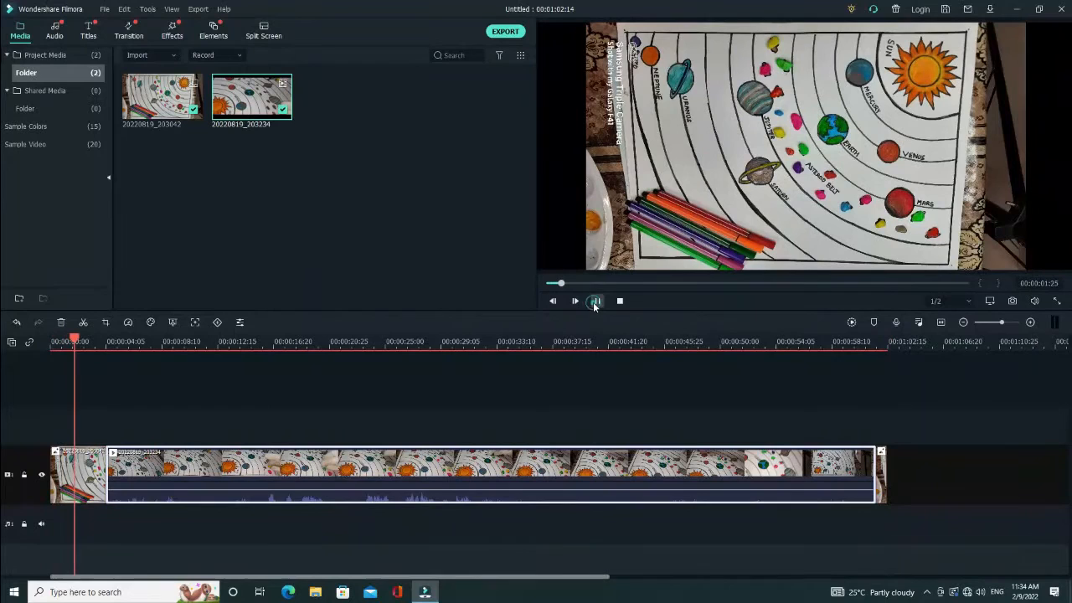
pyautogui.click(596, 301)
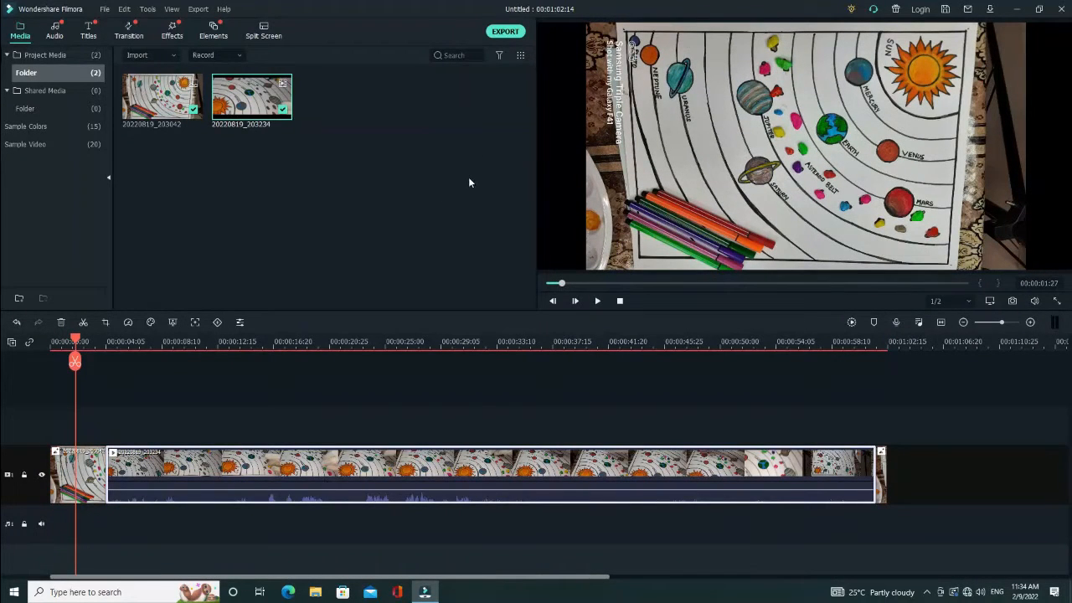
pyautogui.click(505, 30)
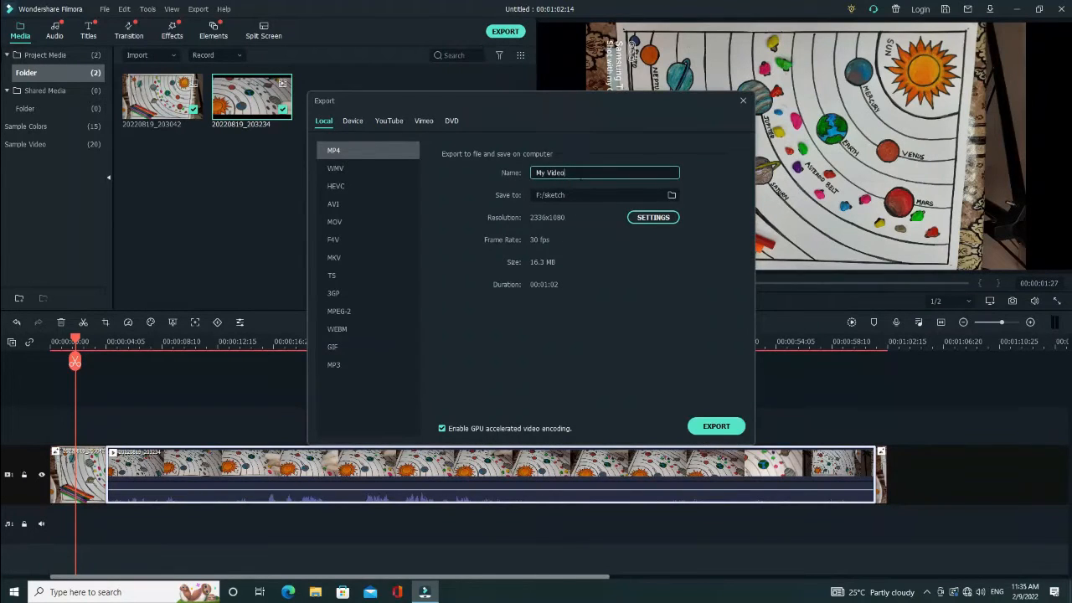
# Replace the default export name with 'add image n vedio file'
pyautogui.press('Backspace')
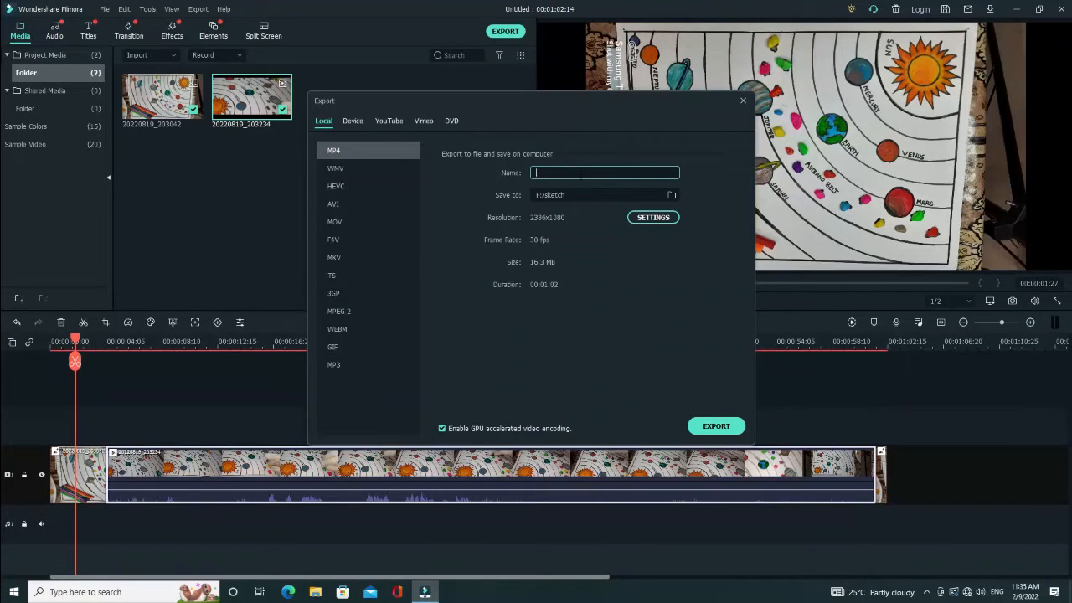
pyautogui.write('add')
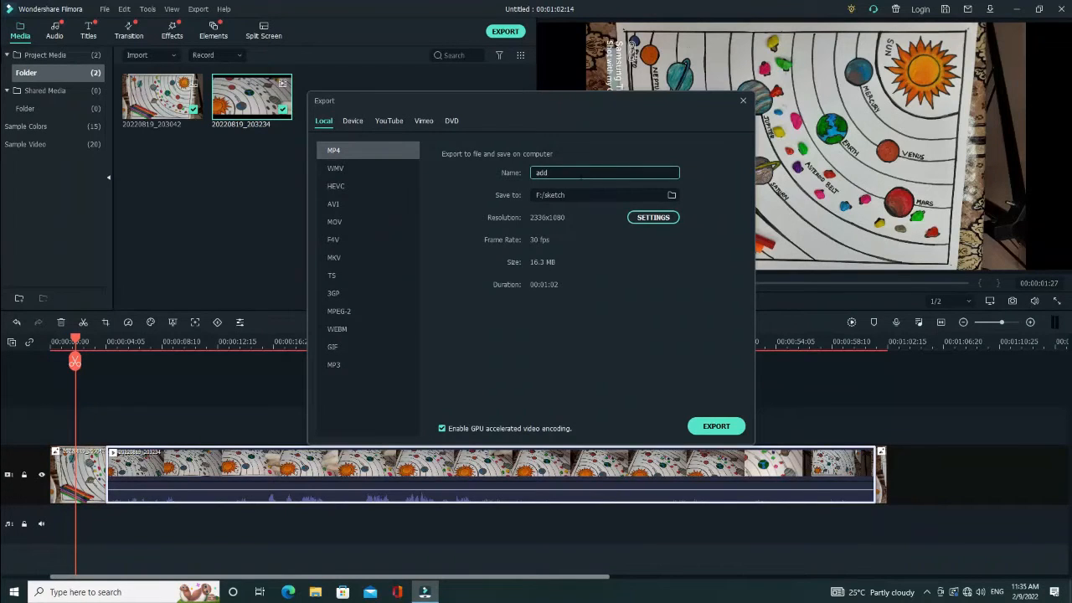
pyautogui.write('image')
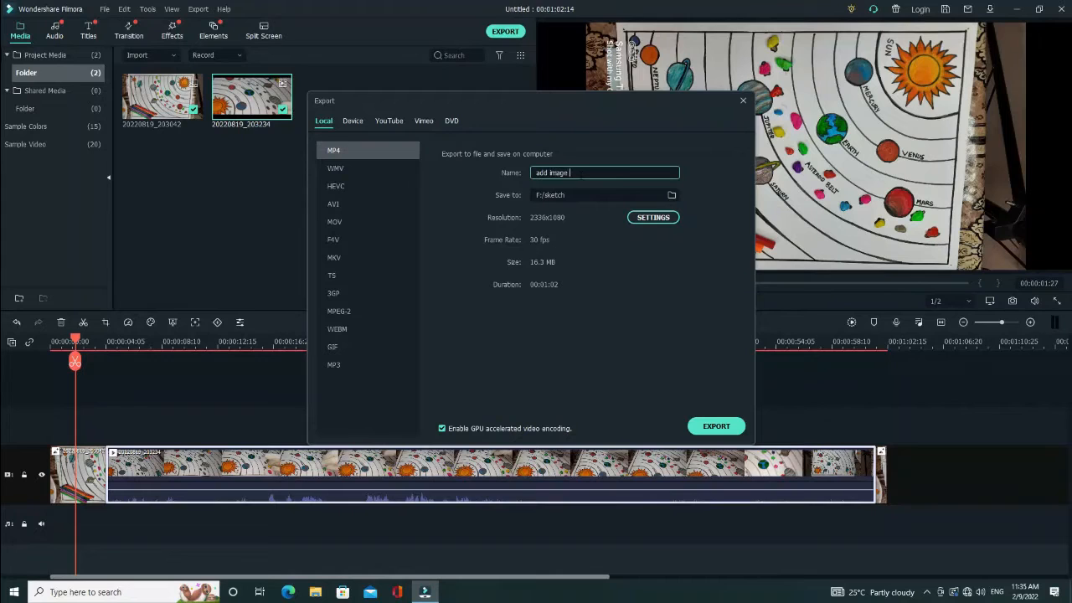
pyautogui.write('n vedio file')
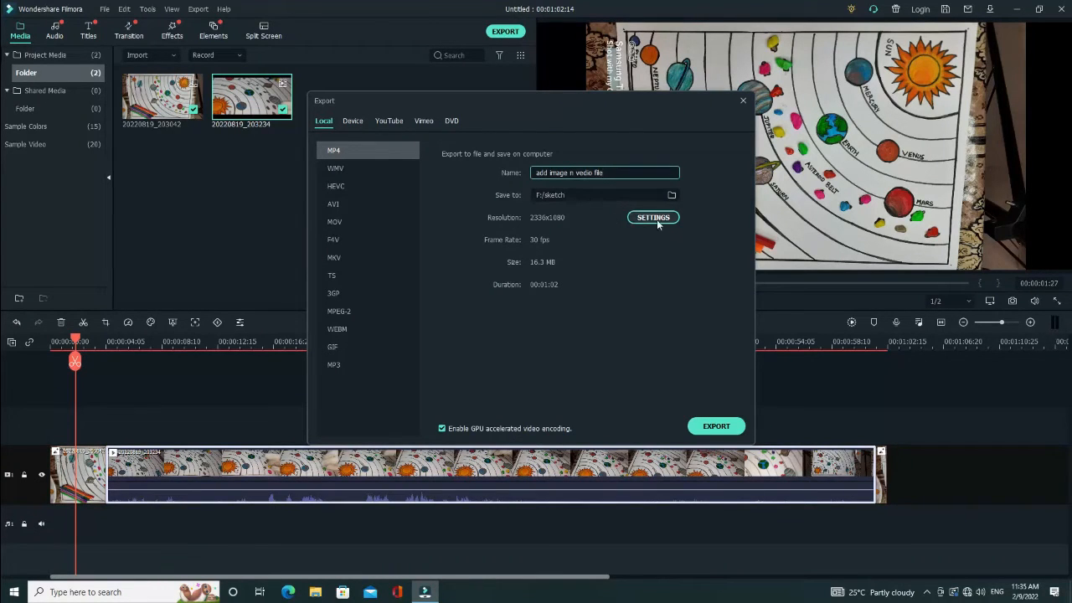
# Set the export resolution to 1920x1080 in the export settings and confirm
pyautogui.click(653, 218)
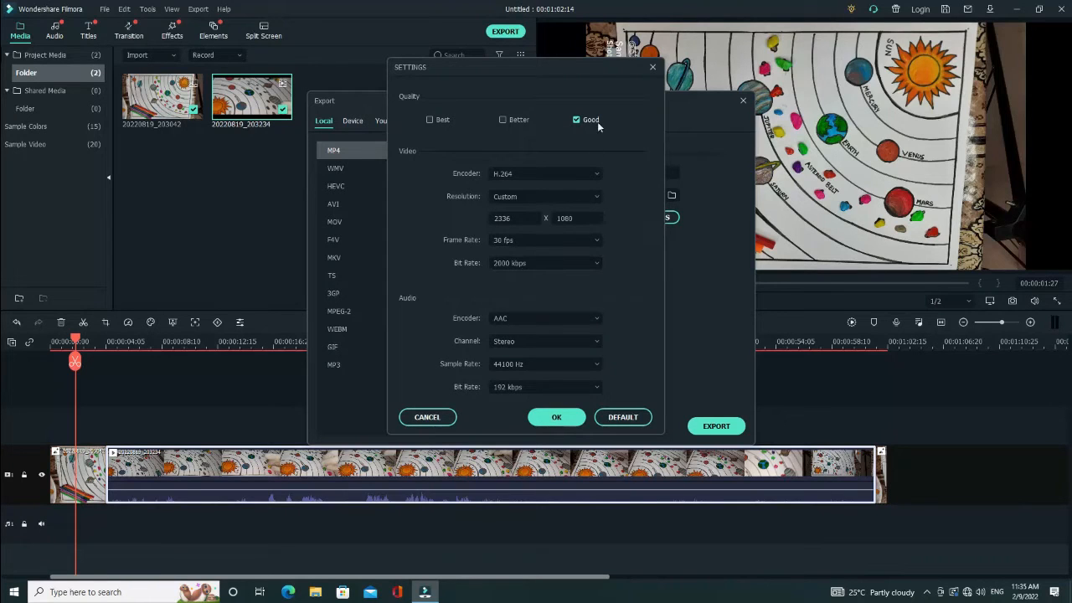
pyautogui.click(556, 417)
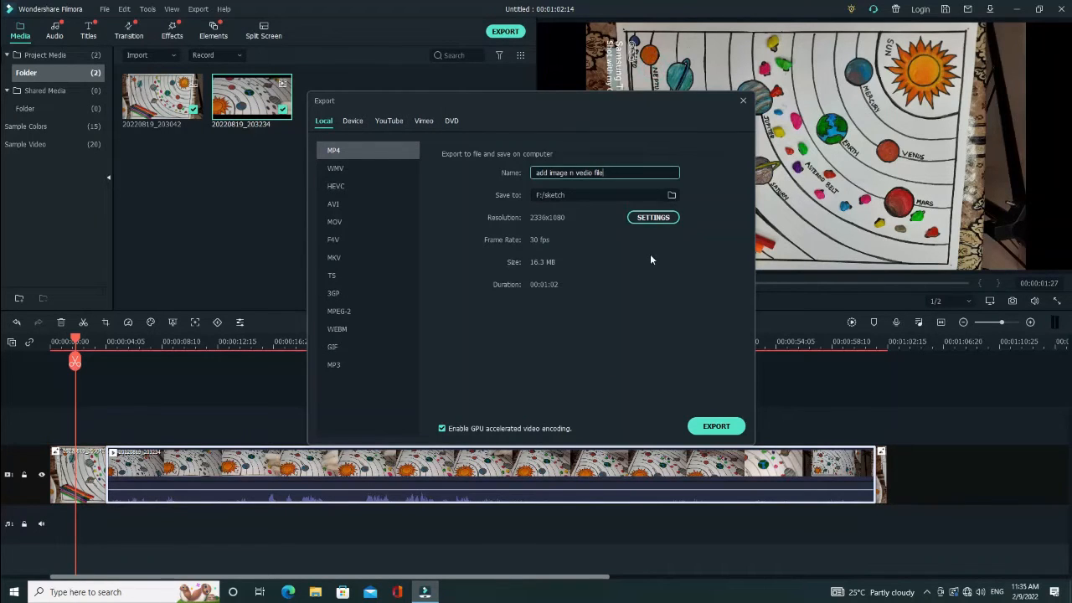
pyautogui.moveTo(653, 218)
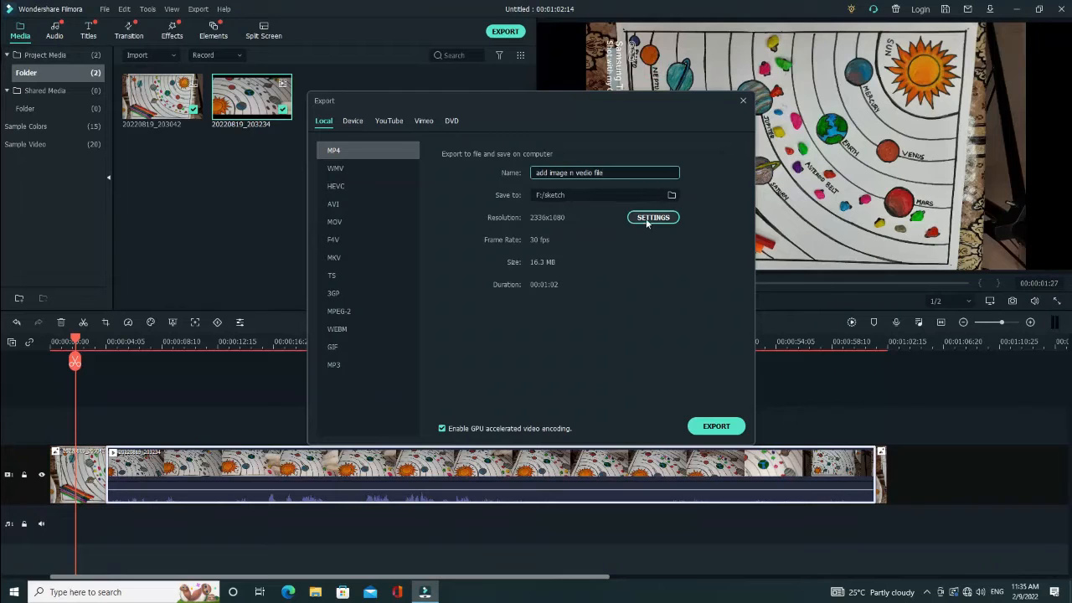
pyautogui.click(653, 218)
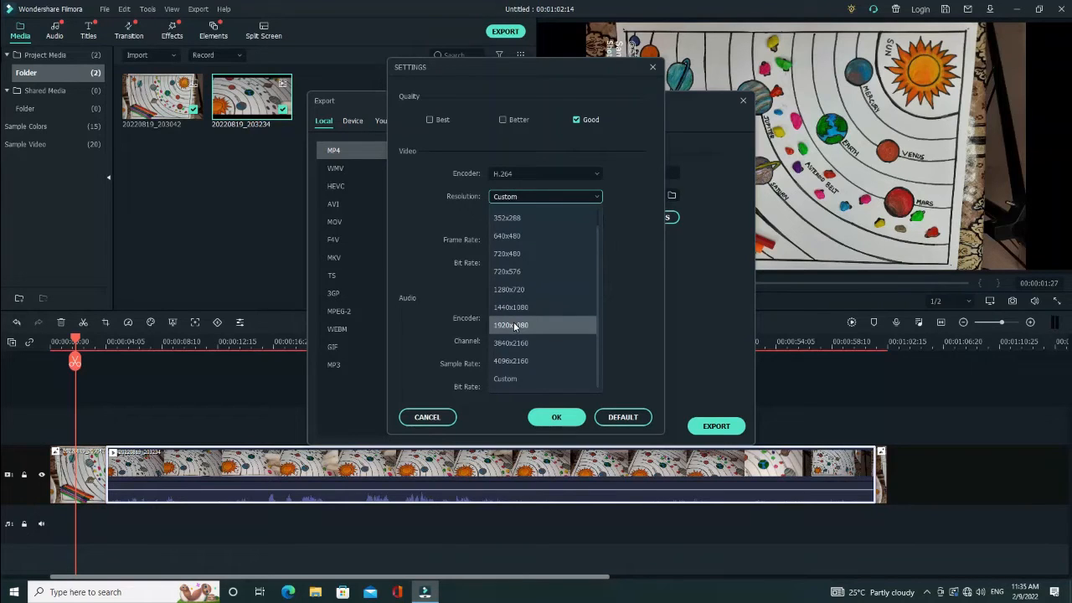
pyautogui.click(512, 324)
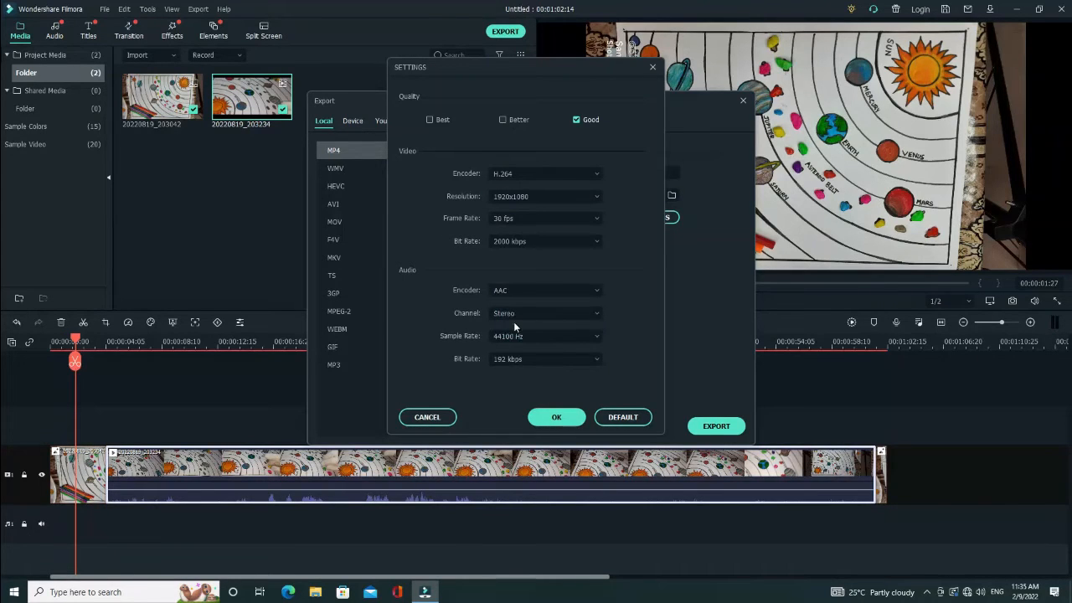
pyautogui.click(556, 417)
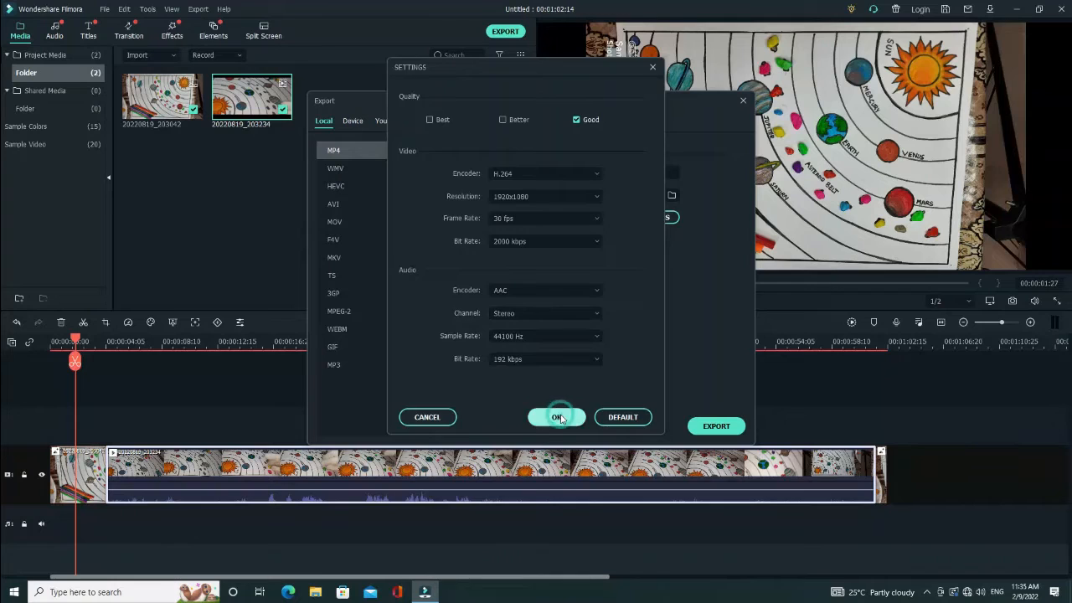
pyautogui.click(556, 417)
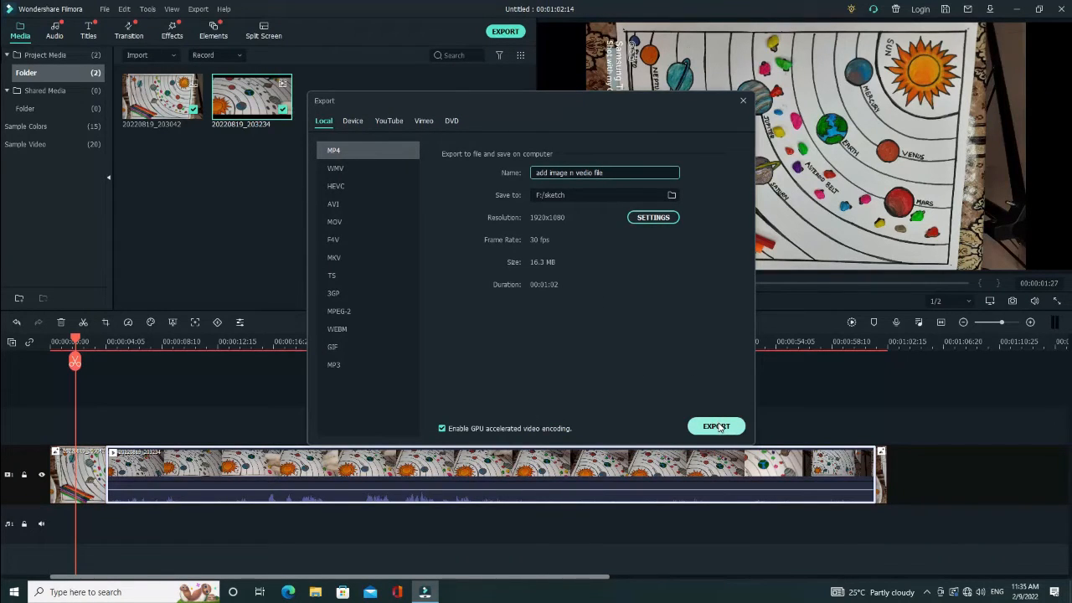
# Choose a new save location and go to the Desktop to create a new folder
pyautogui.click(670, 195)
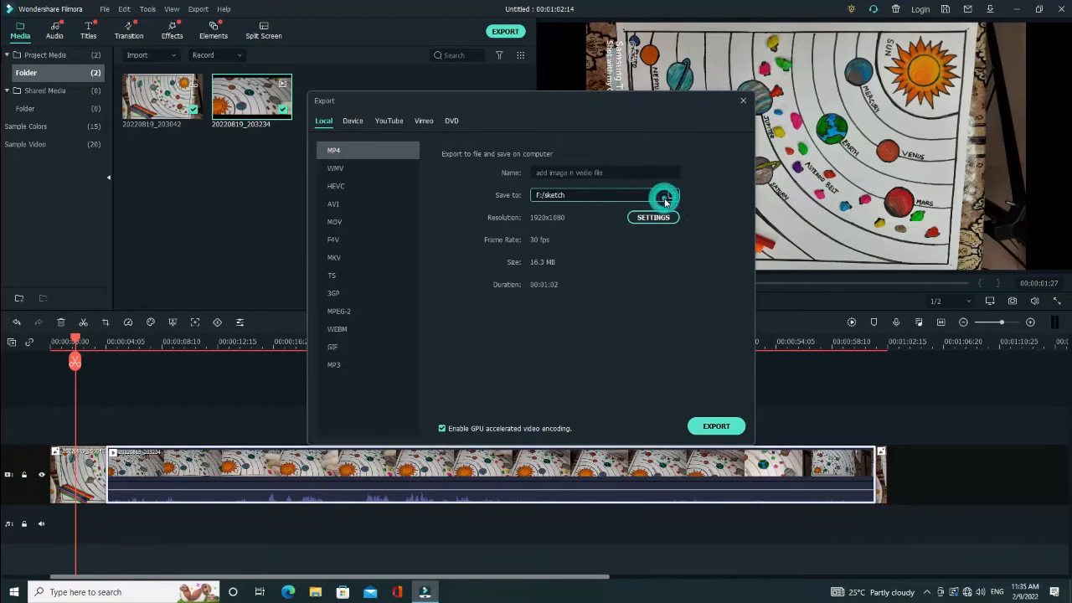
pyautogui.click(663, 194)
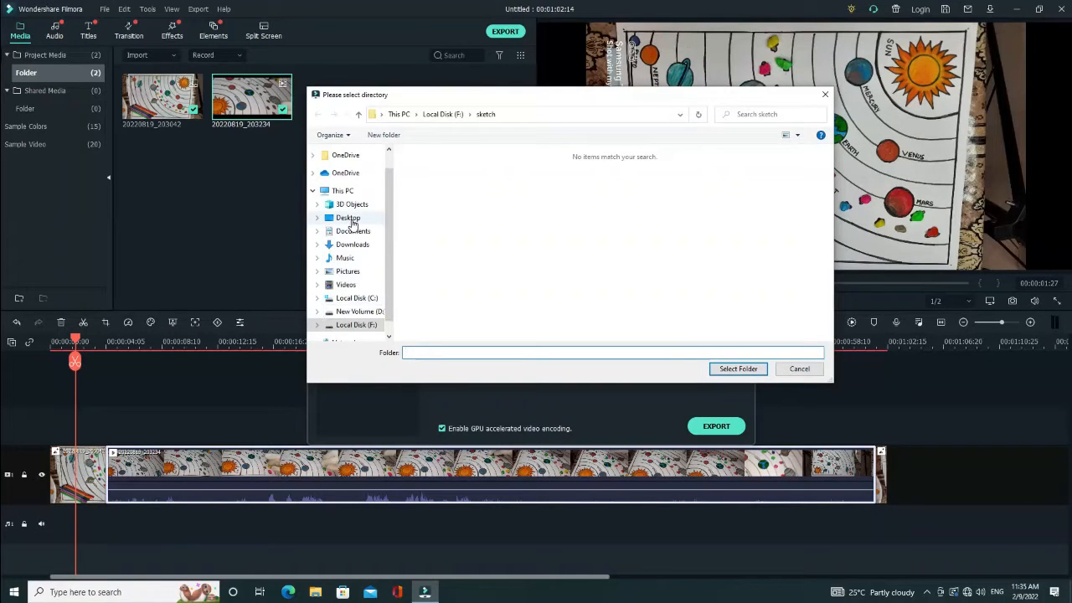
pyautogui.click(347, 218)
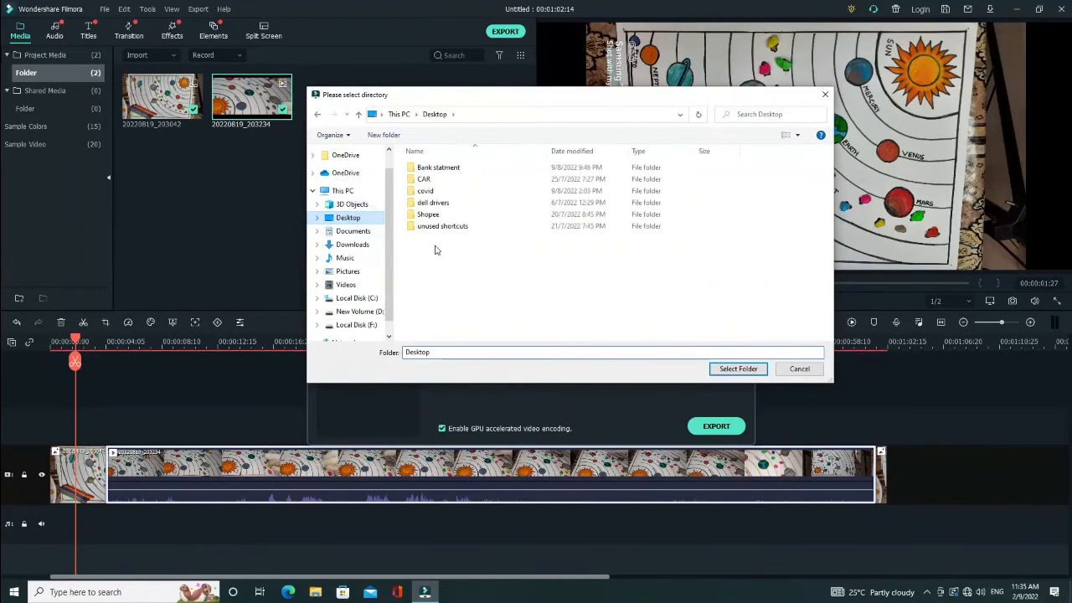
pyautogui.rightClick(436, 251)
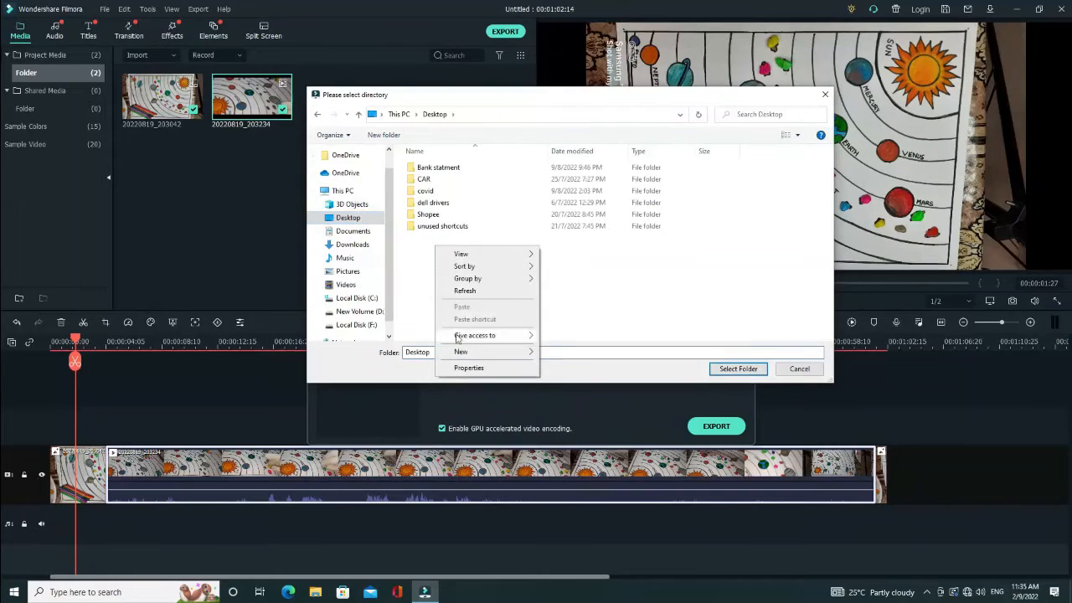
pyautogui.moveTo(559, 362)
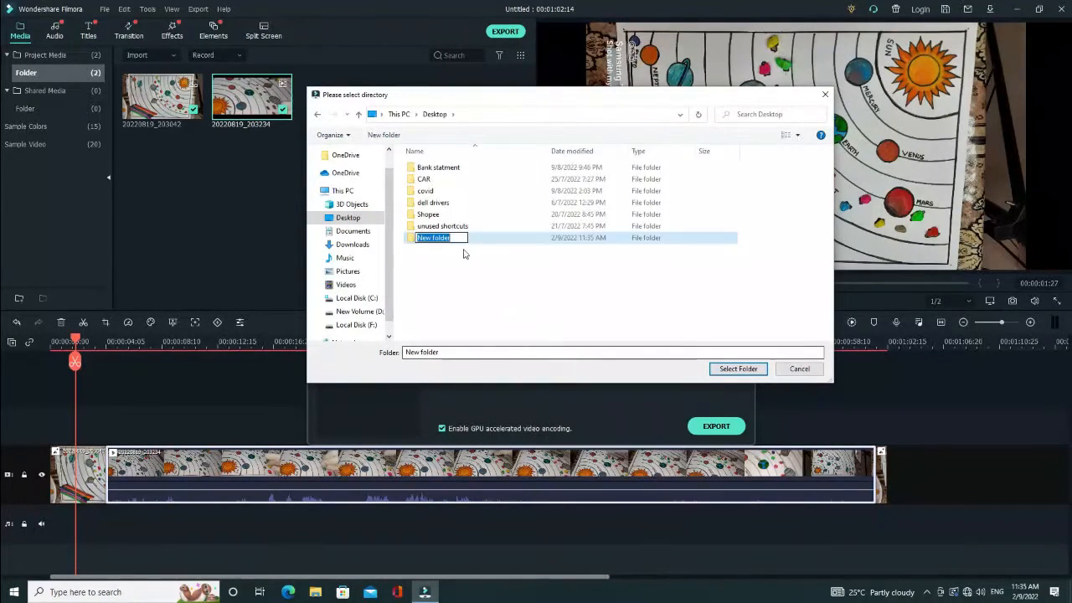
# Name the new folder 'wondershare tutorial' and select it as the export destination
pyautogui.write('wond')
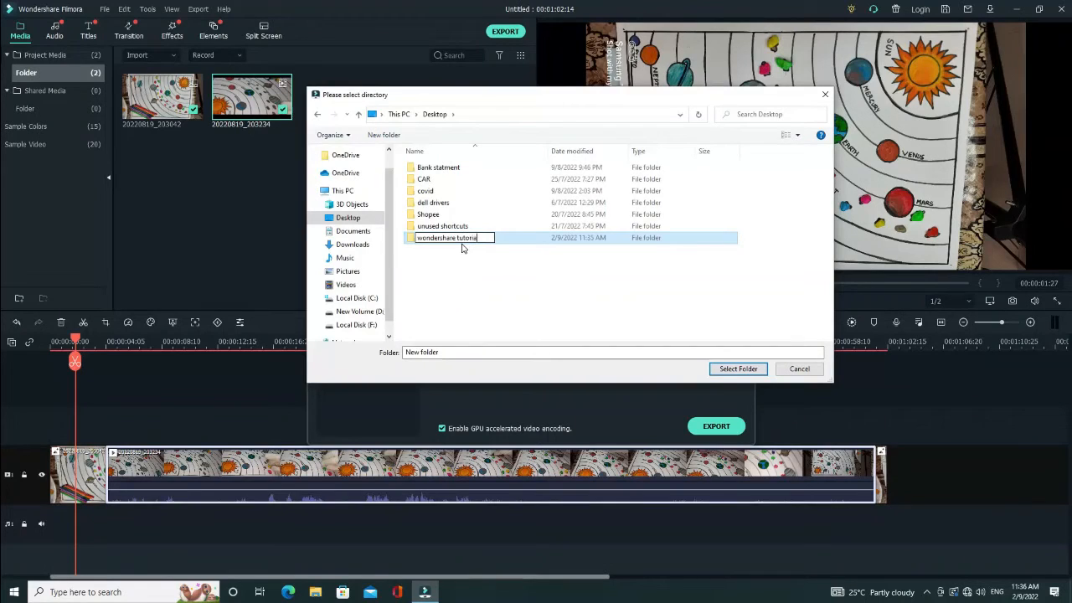
pyautogui.click(446, 238)
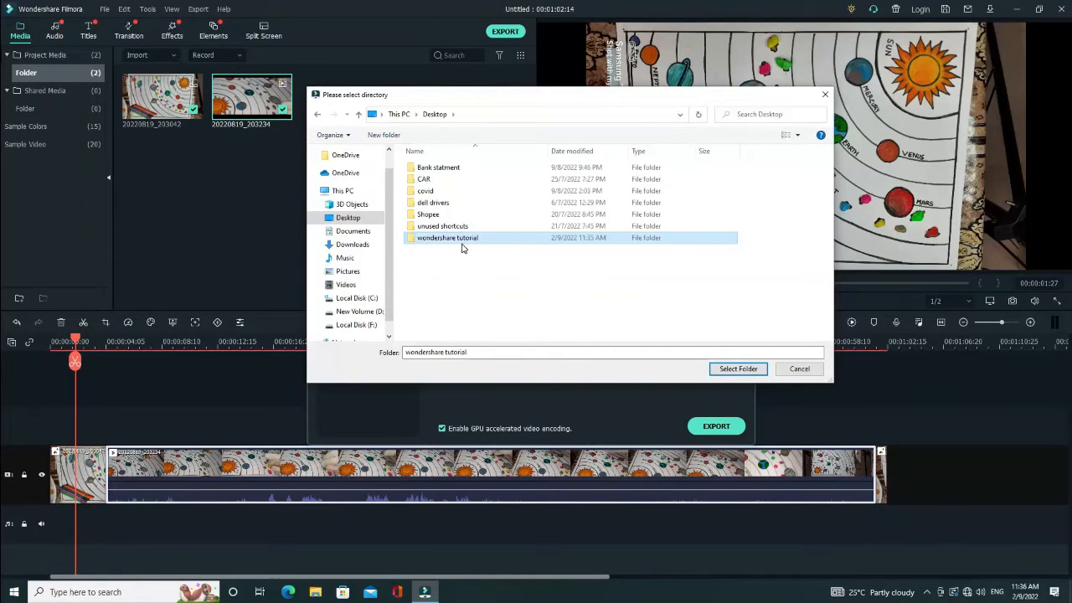
pyautogui.doubleClick(445, 238)
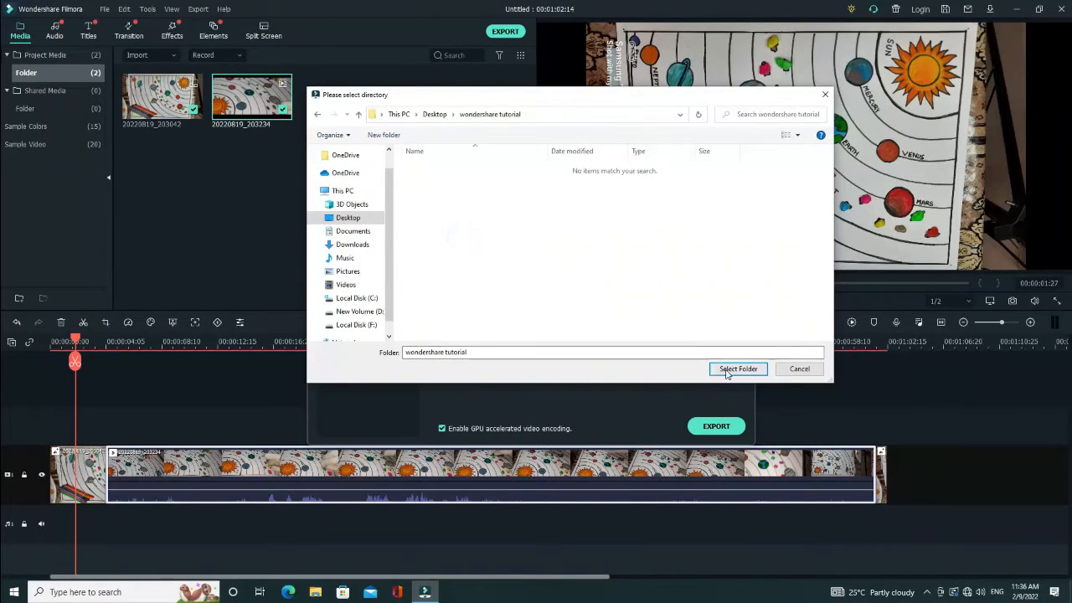
pyautogui.click(736, 368)
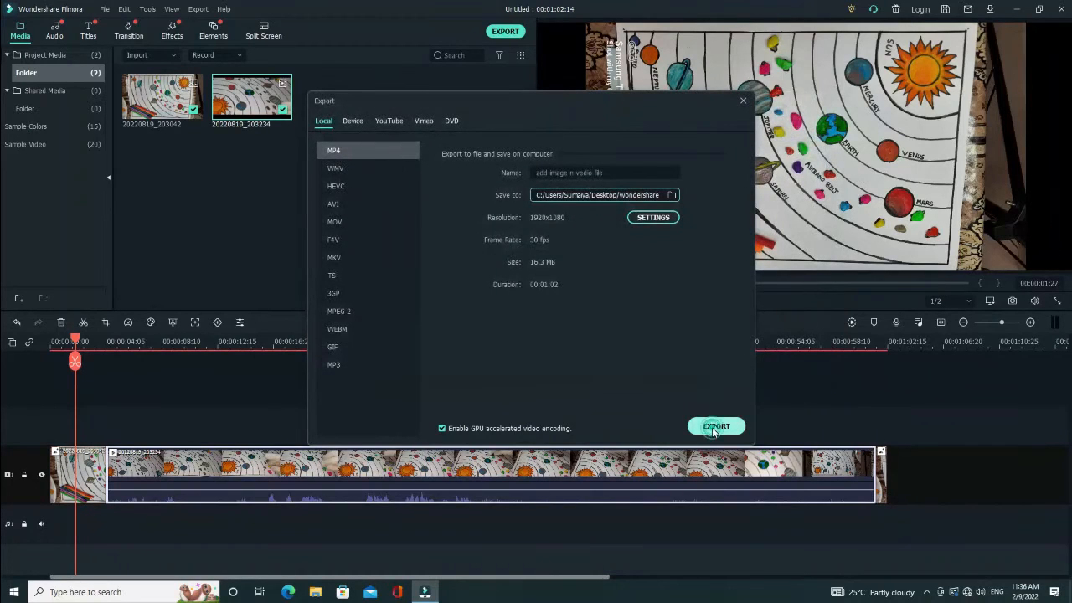
# Start the export and let 'add image n vedio file.mp4' render to 100%
pyautogui.click(717, 427)
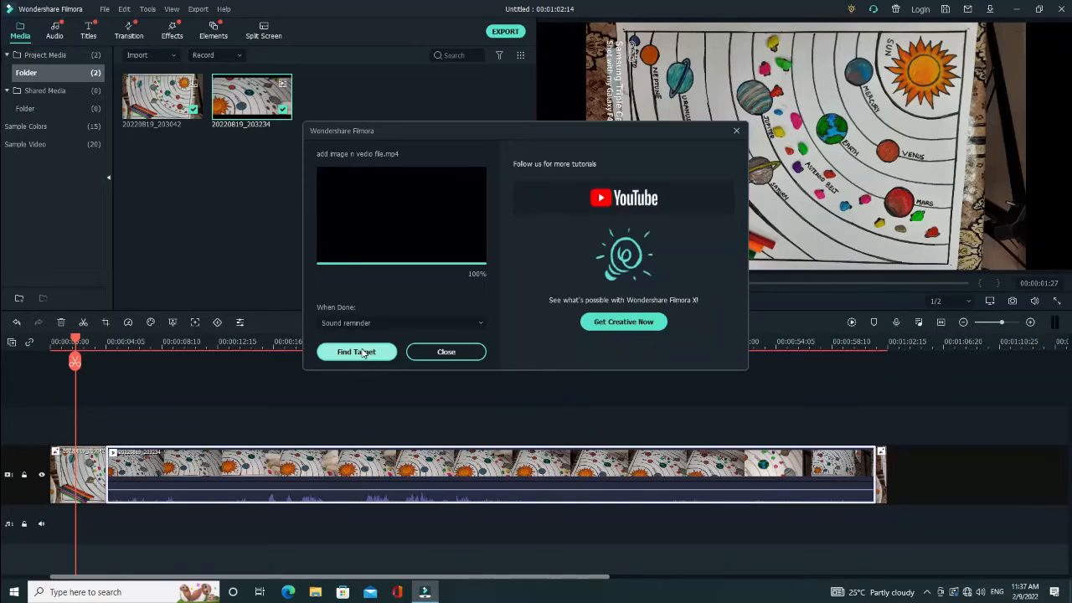
# View the exported MP4 in the wondershare tutorial folder, close Explorer and minimise Filmora
pyautogui.click(355, 352)
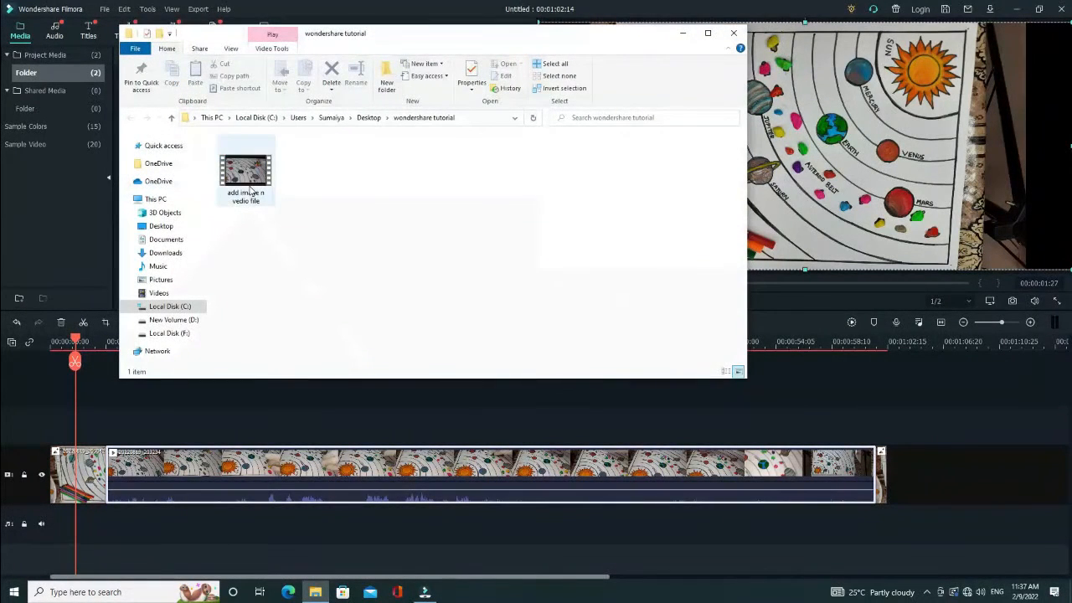
pyautogui.moveTo(245, 171)
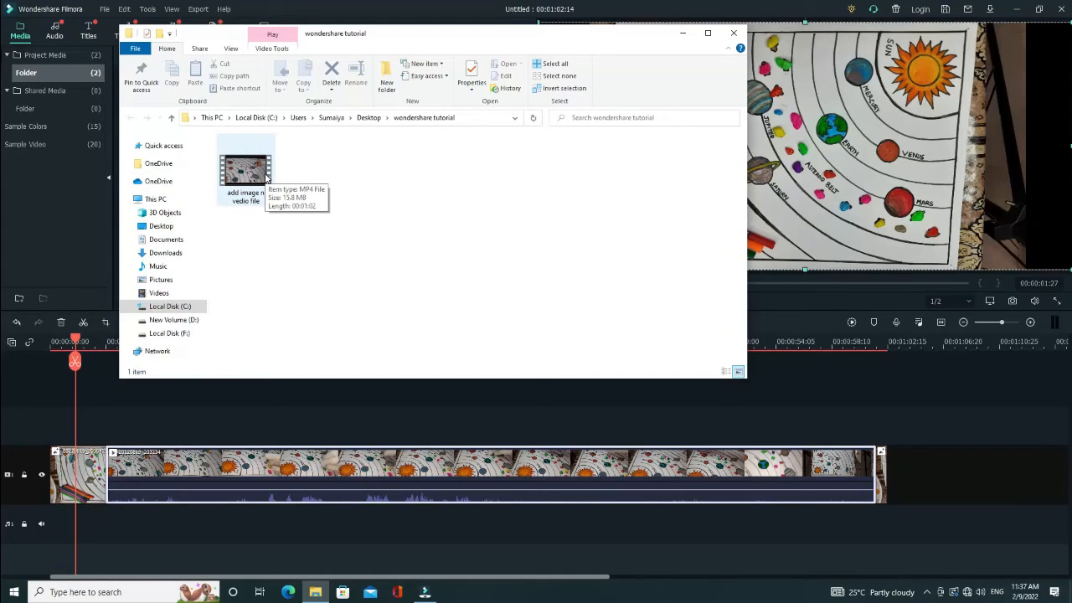
pyautogui.moveTo(271, 175)
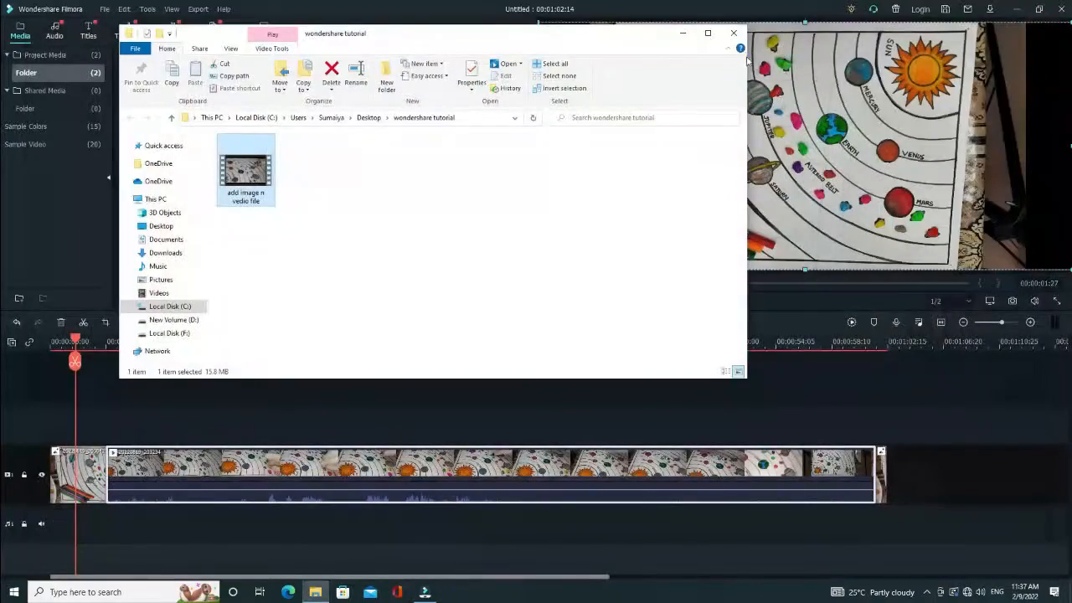
pyautogui.click(733, 34)
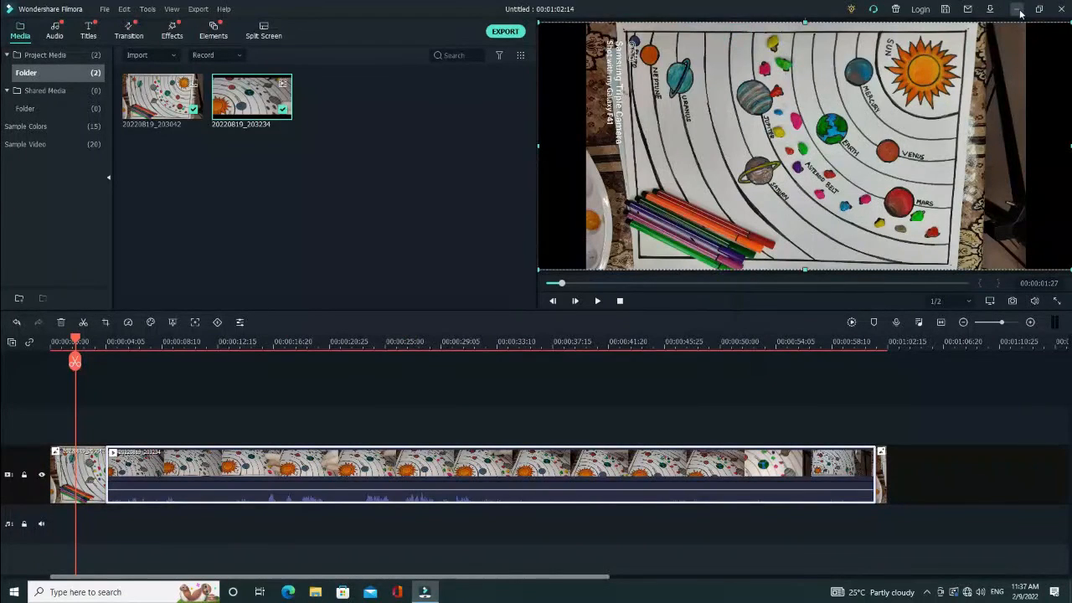
pyautogui.click(1019, 10)
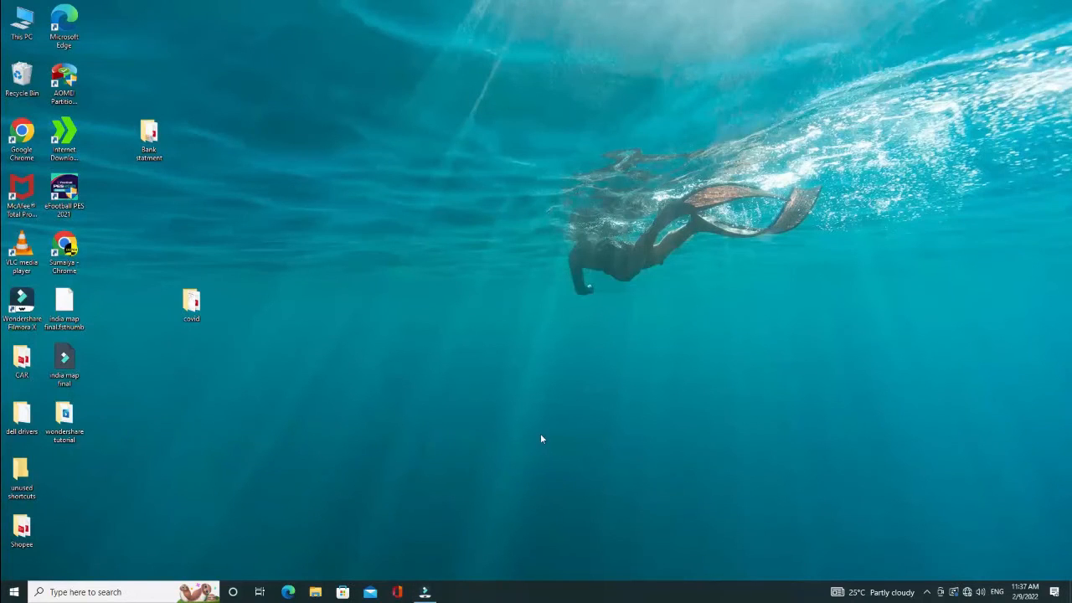
pyautogui.moveTo(426, 593)
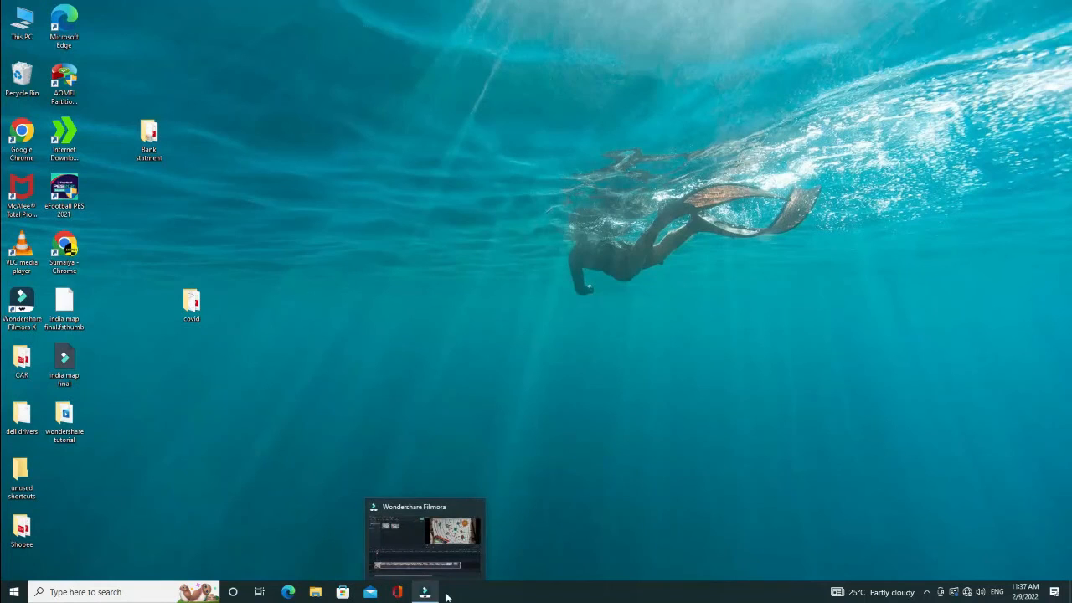